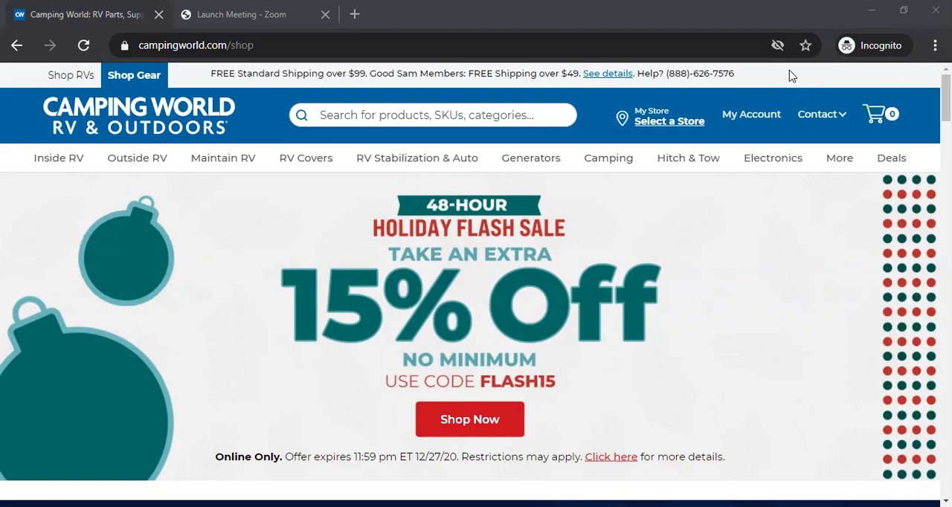
pyautogui.moveTo(770, 69)
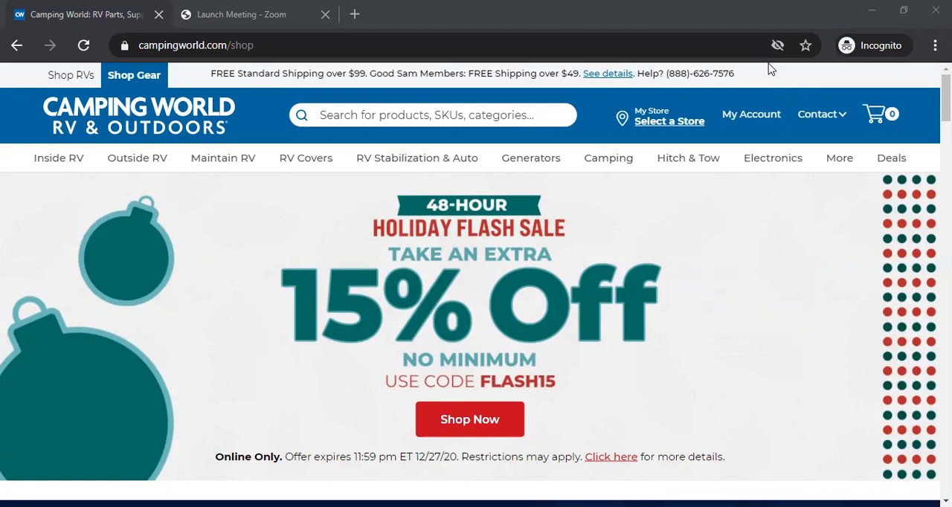
pyautogui.moveTo(417, 158)
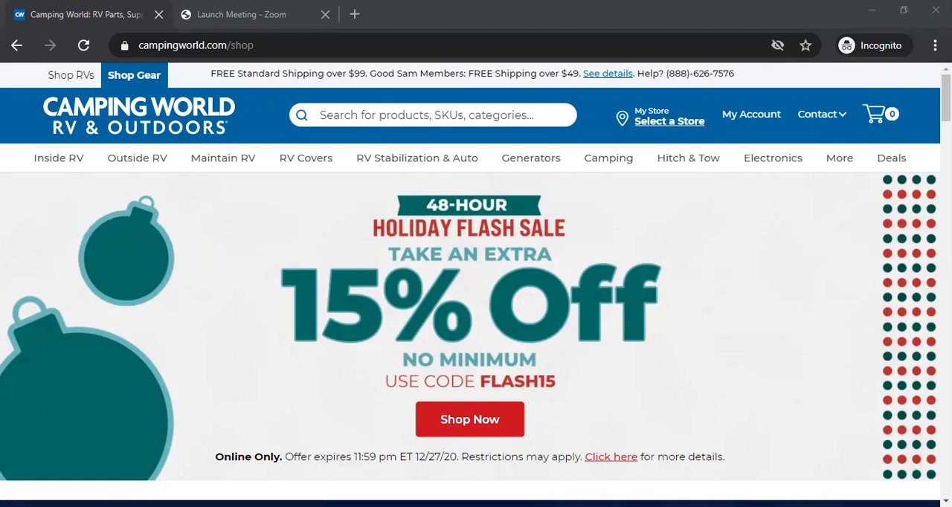
pyautogui.moveTo(934, 44)
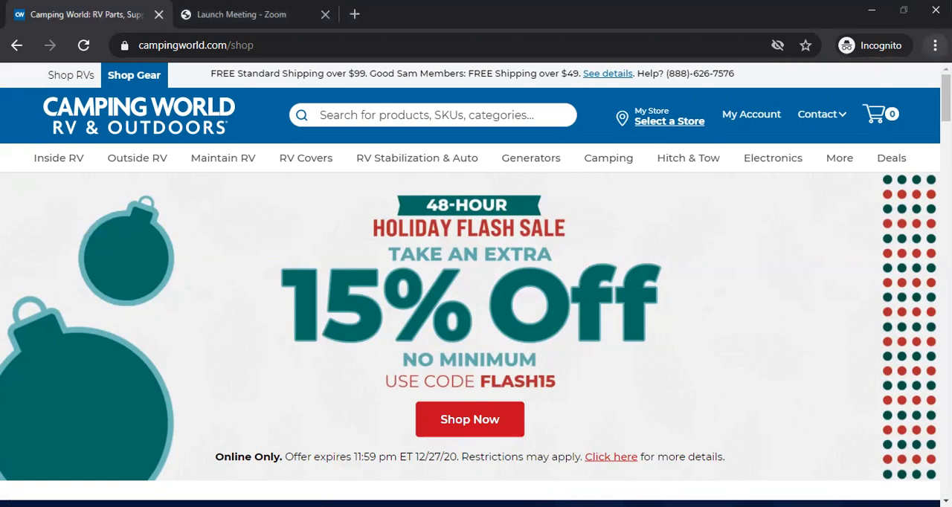
# Navigate from Outside RV to the Grills product listing.
pyautogui.click(934, 45)
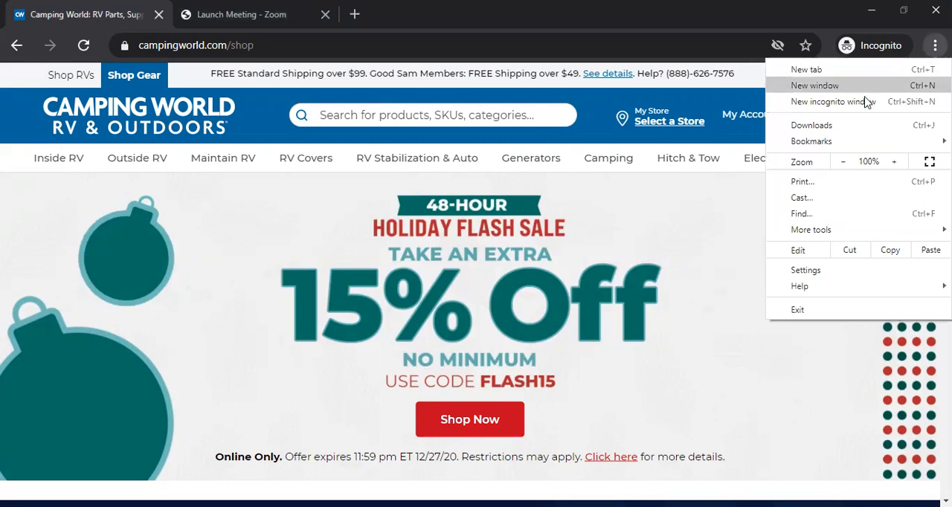
pyautogui.moveTo(840, 102)
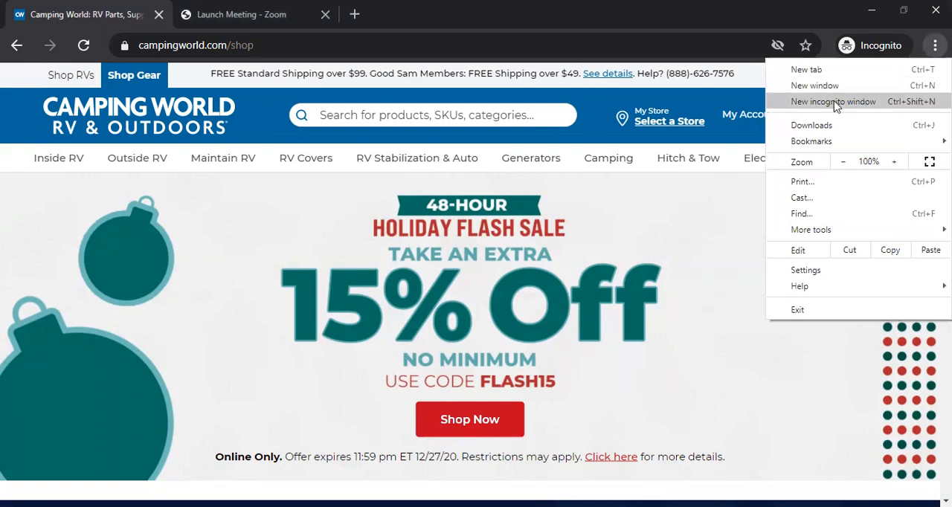
pyautogui.moveTo(731, 136)
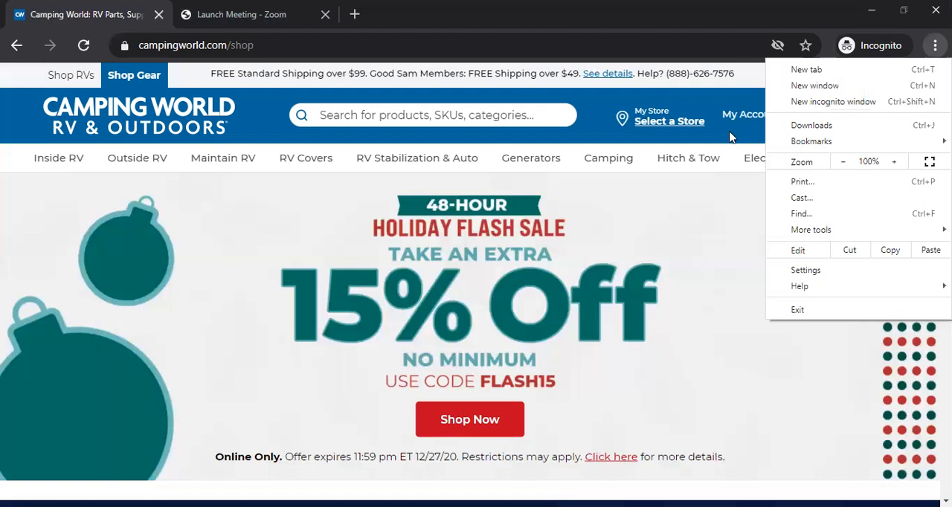
pyautogui.moveTo(798, 310)
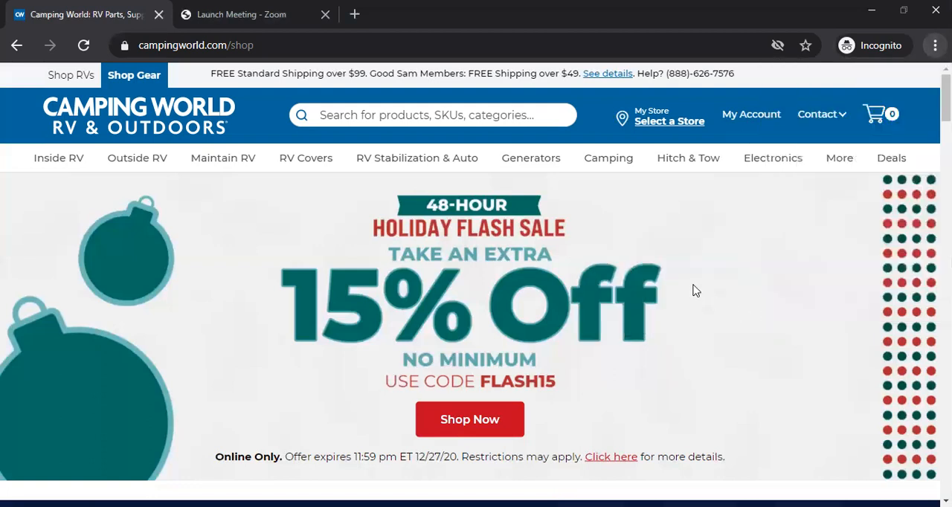
pyautogui.moveTo(696, 290)
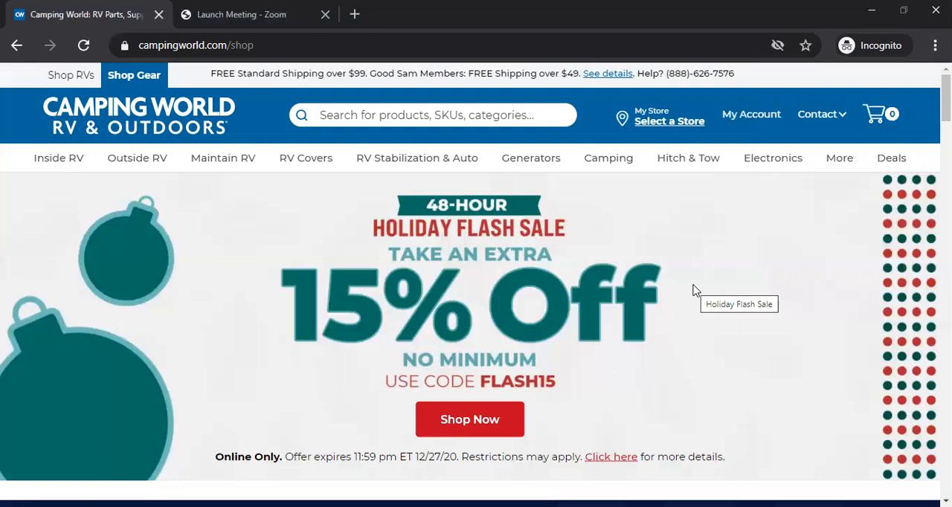
pyautogui.moveTo(687, 249)
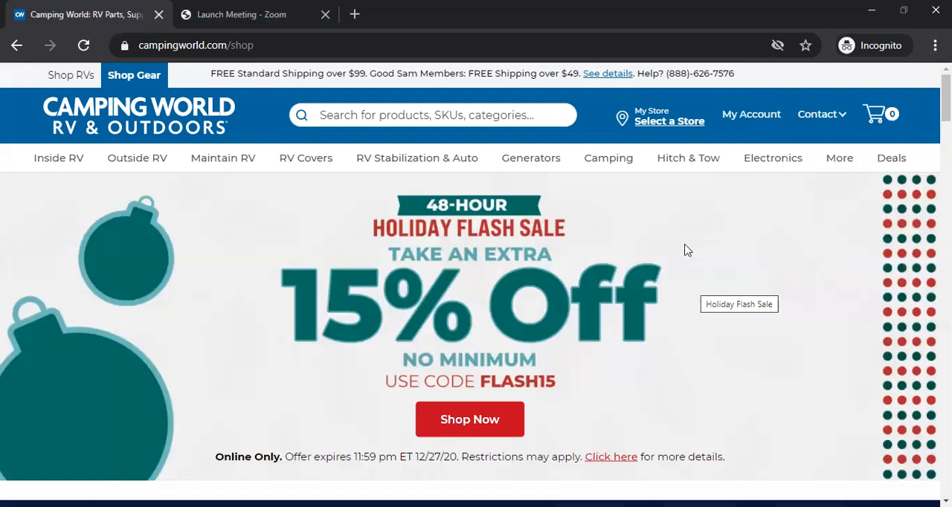
pyautogui.click(137, 157)
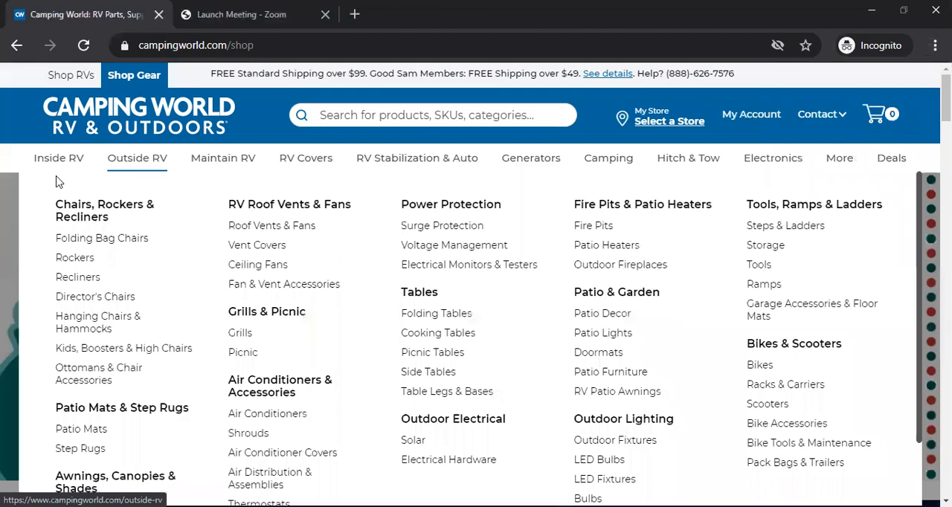
pyautogui.moveTo(348, 321)
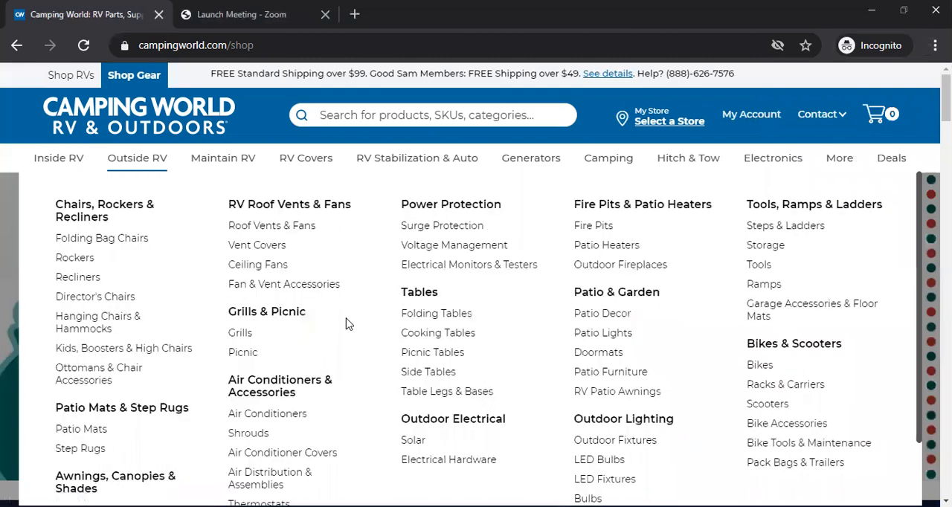
pyautogui.moveTo(369, 327)
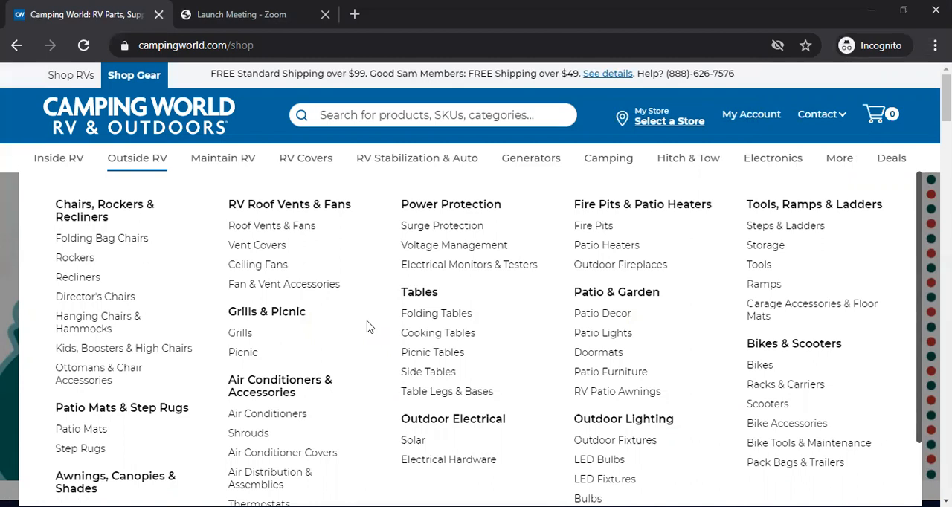
pyautogui.moveTo(241, 333)
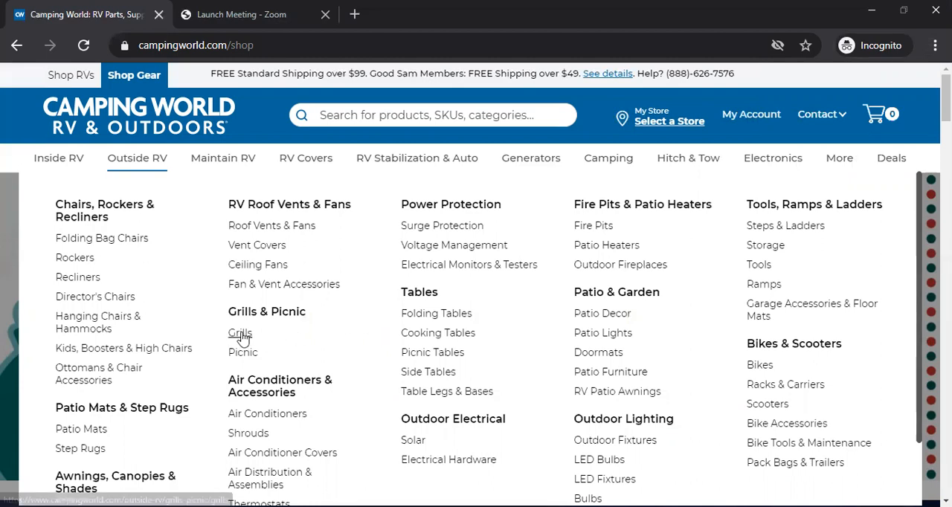
pyautogui.click(241, 333)
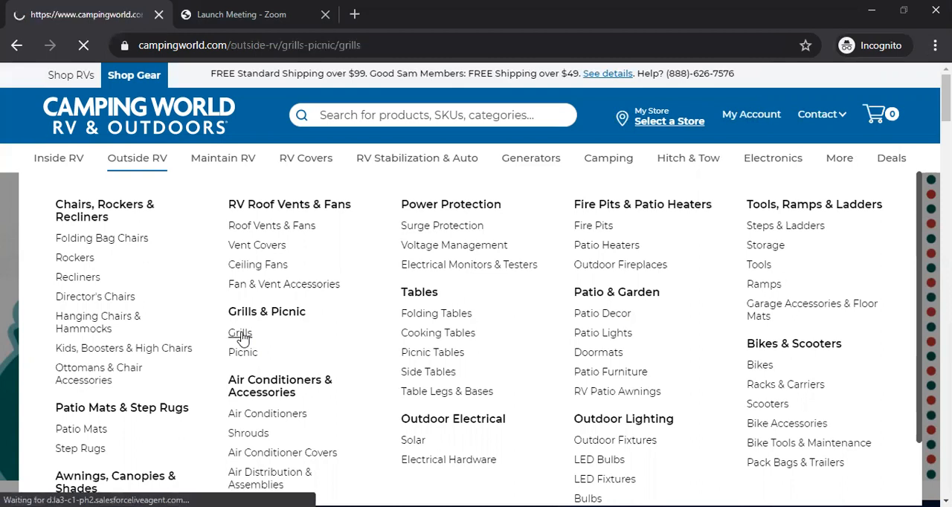
pyautogui.click(239, 333)
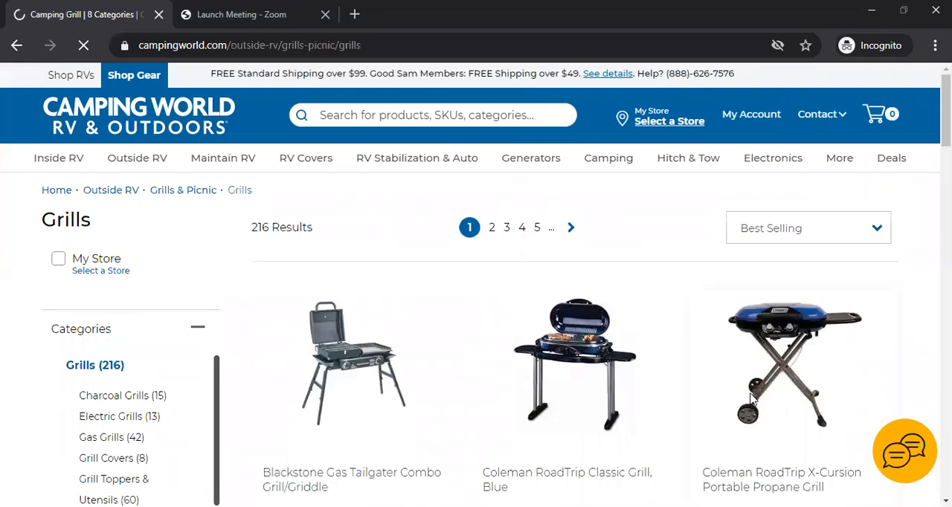
# Add the Blackstone Gas Tailgater Combo Grill/Griddle ($219.99) to the cart.
pyautogui.scroll(-3)
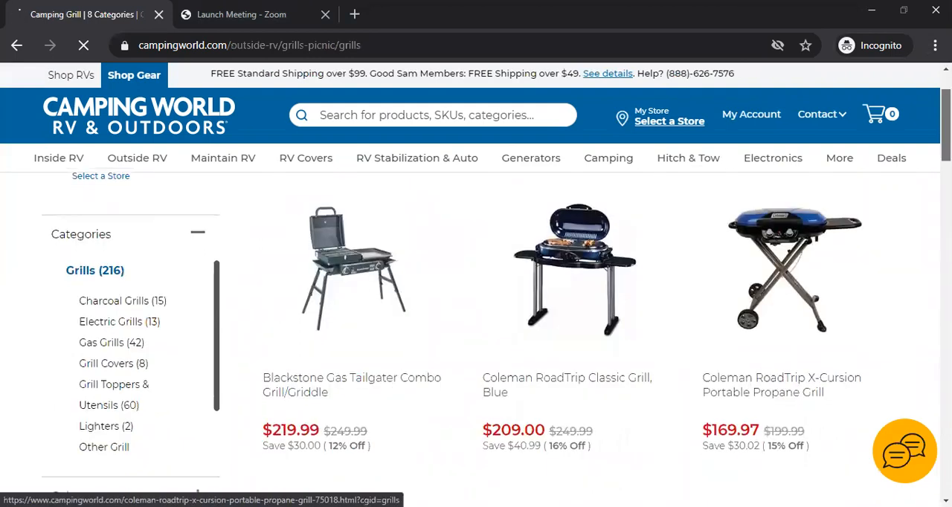
pyautogui.scroll(-3)
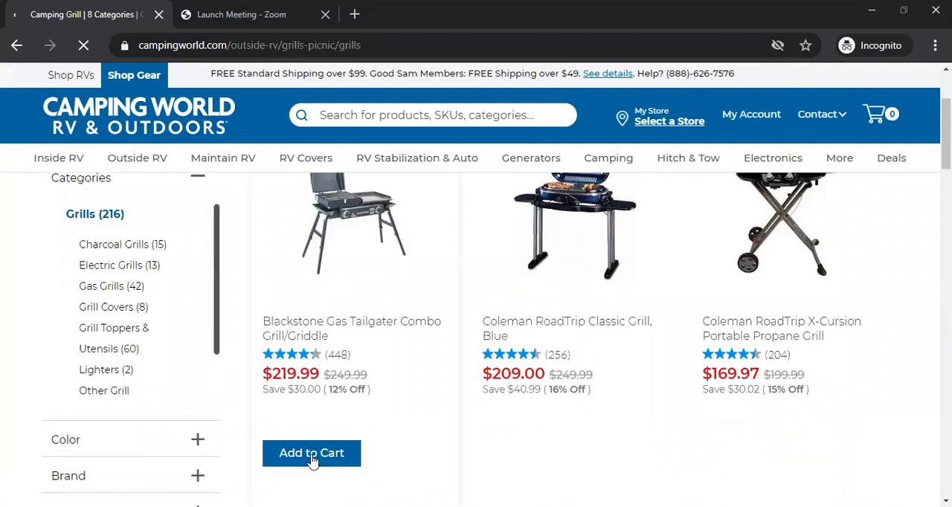
pyautogui.click(311, 452)
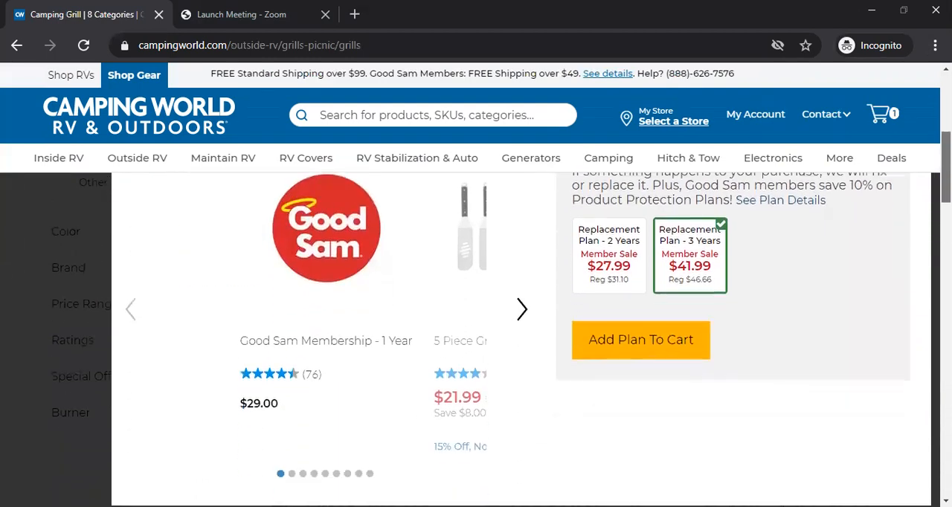
pyautogui.scroll(3)
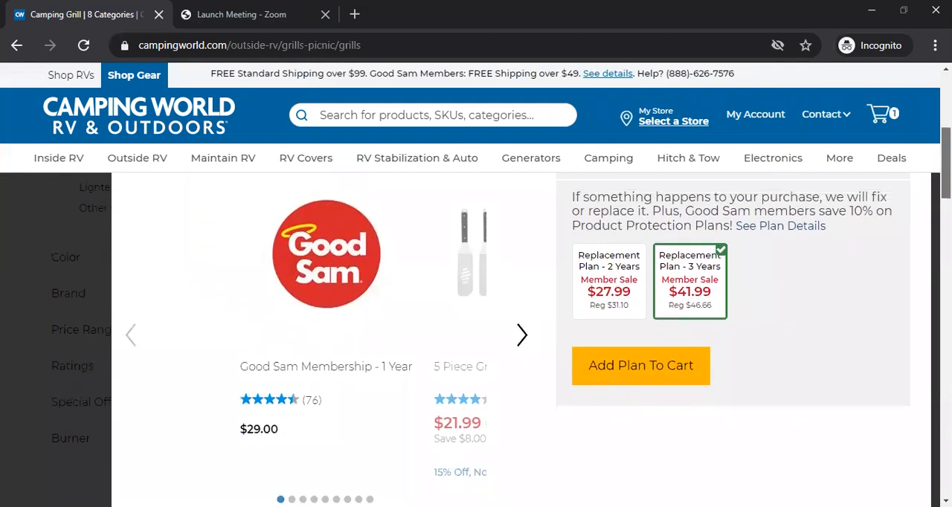
pyautogui.scroll(-3)
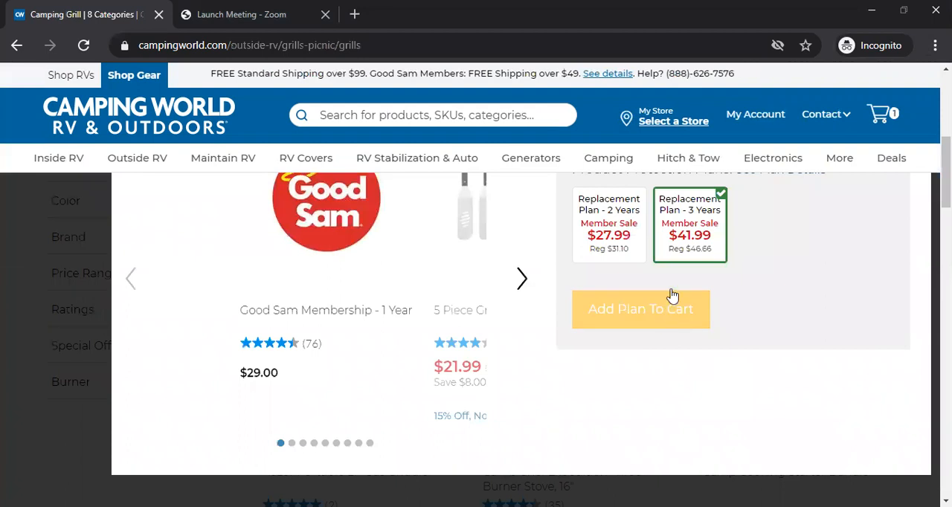
pyautogui.click(641, 310)
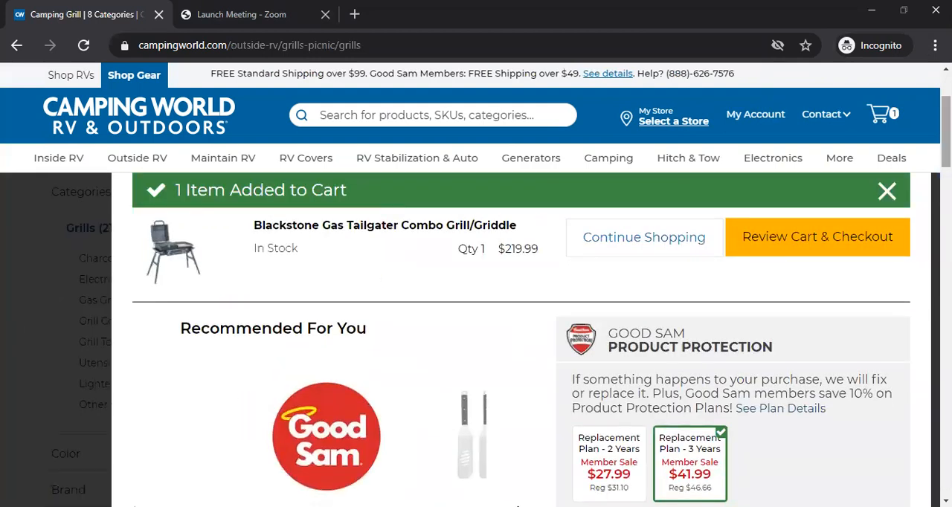
pyautogui.moveTo(666, 241)
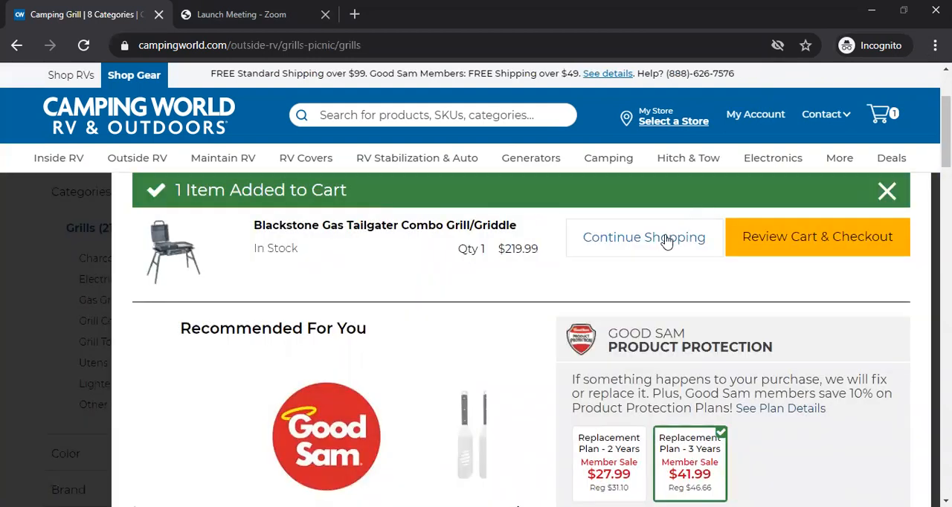
# Keep shopping and narrow the listing to Grill Covers.
pyautogui.click(886, 190)
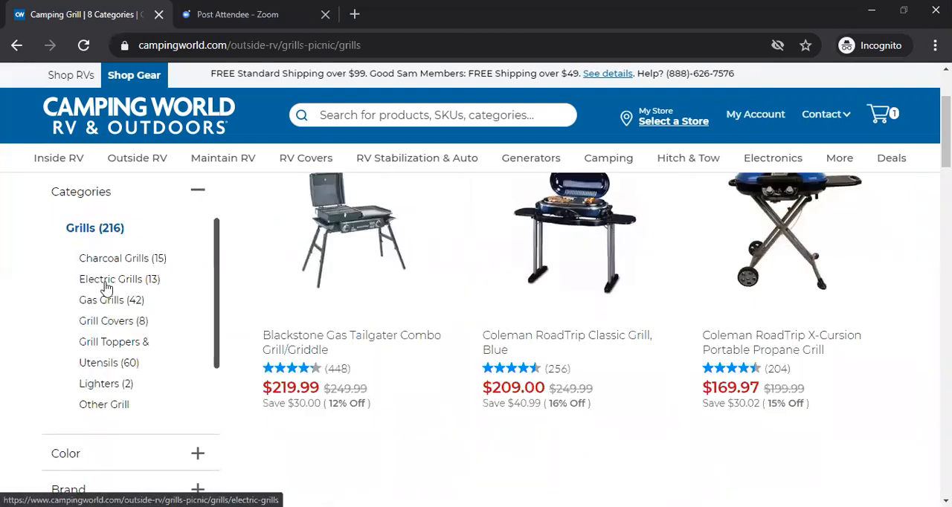
pyautogui.moveTo(132, 347)
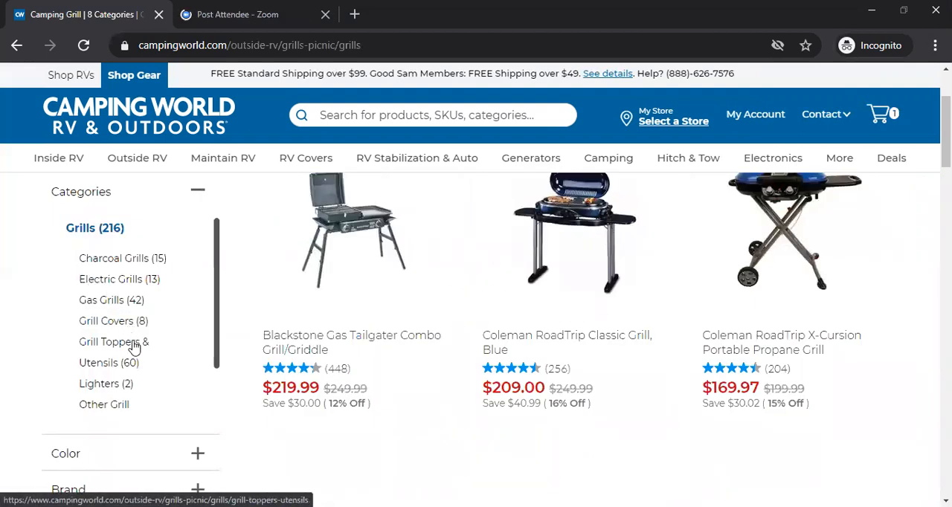
pyautogui.moveTo(116, 328)
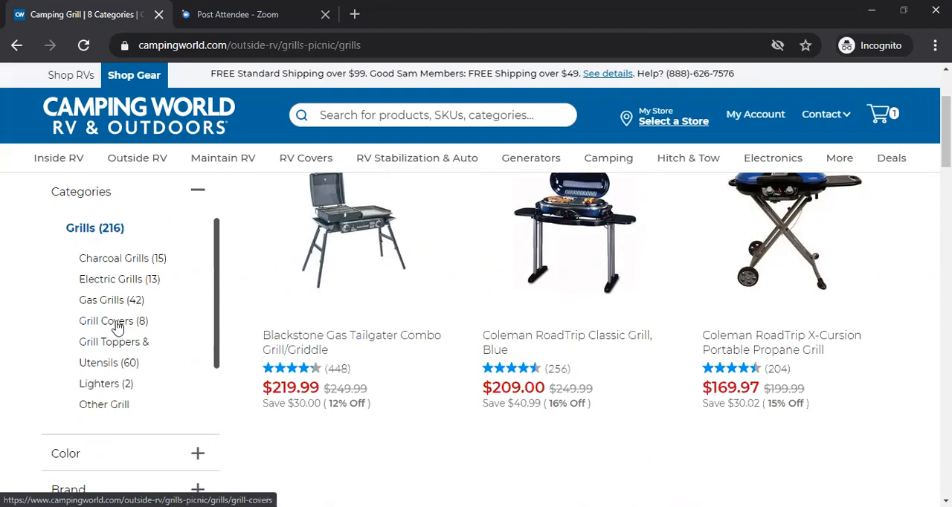
pyautogui.click(104, 321)
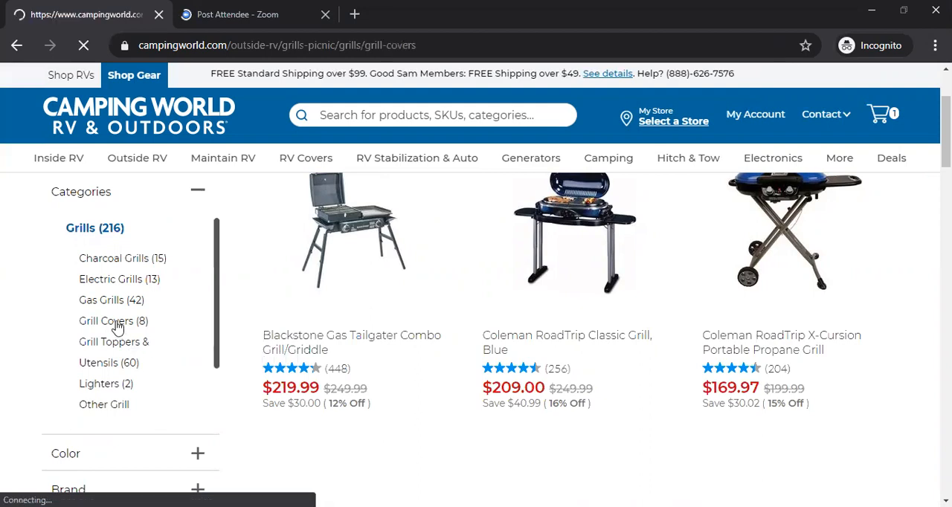
pyautogui.click(105, 322)
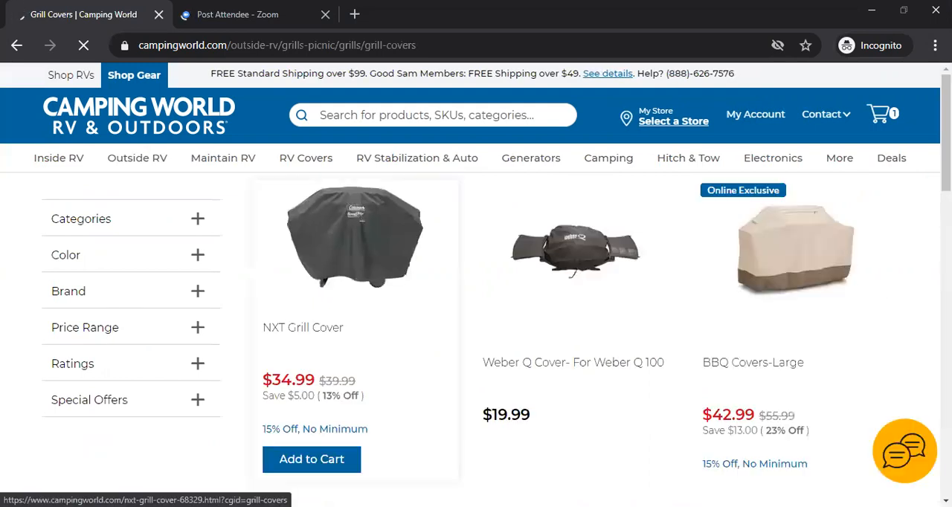
pyautogui.scroll(-3)
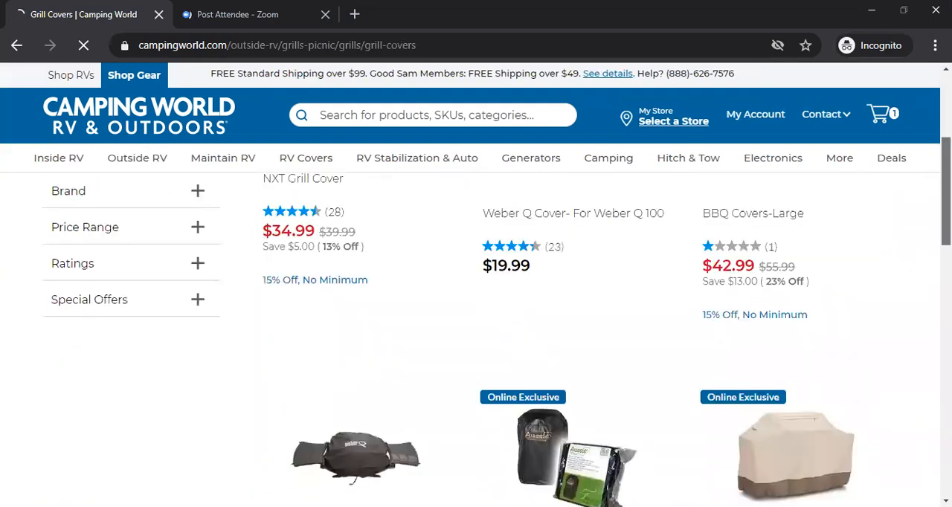
pyautogui.scroll(-3)
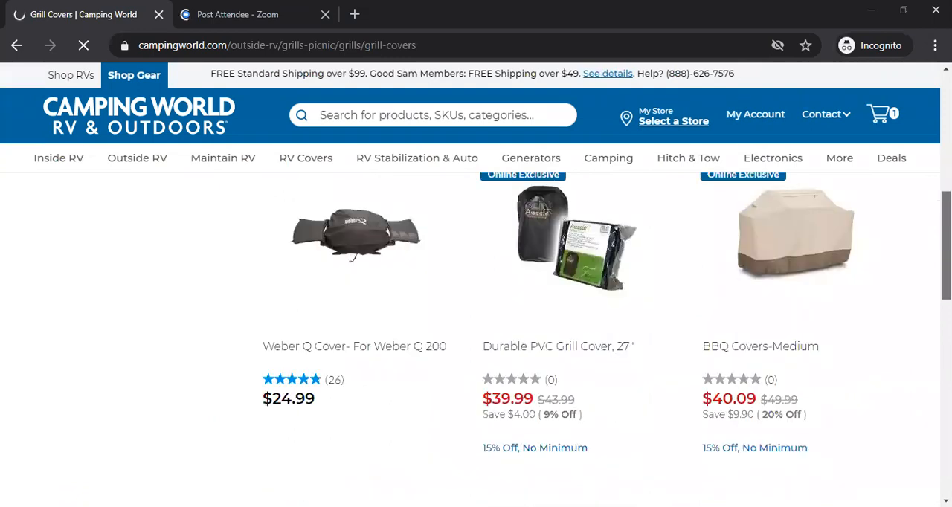
# Add the Hickory BBQ Cover - Large ($49.85) with the 3-year replacement plan to the cart.
pyautogui.scroll(-3)
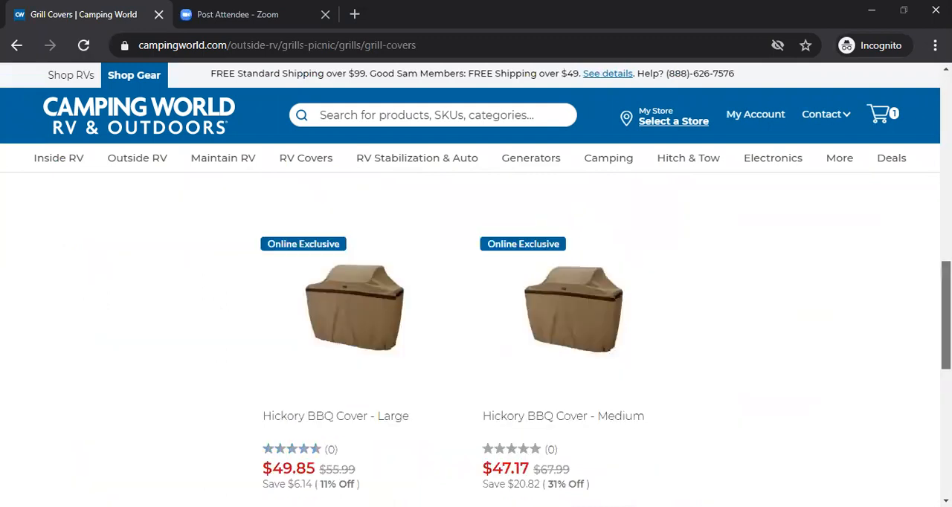
pyautogui.scroll(-3)
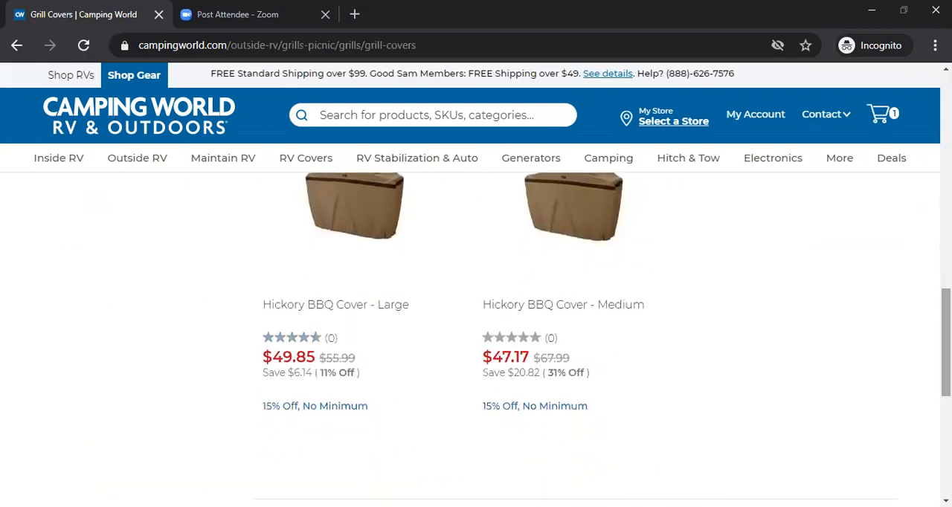
pyautogui.moveTo(348, 309)
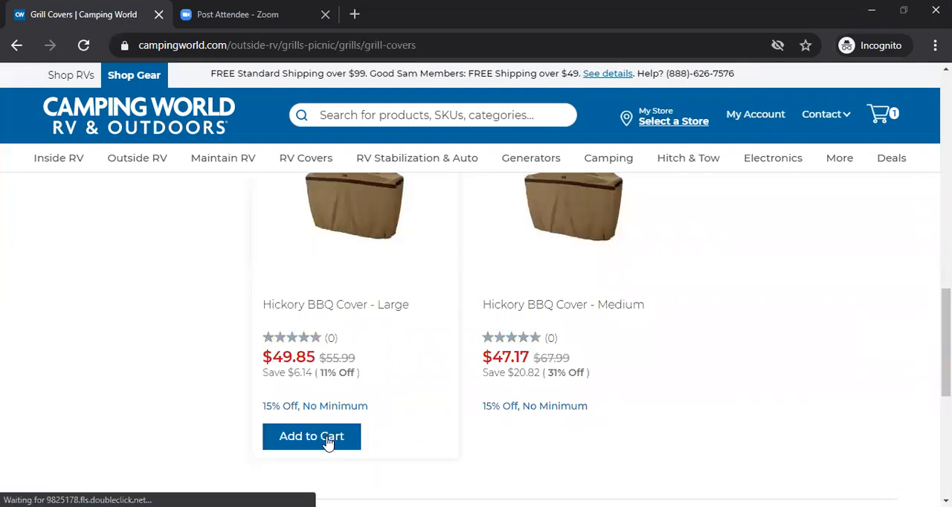
pyautogui.click(311, 437)
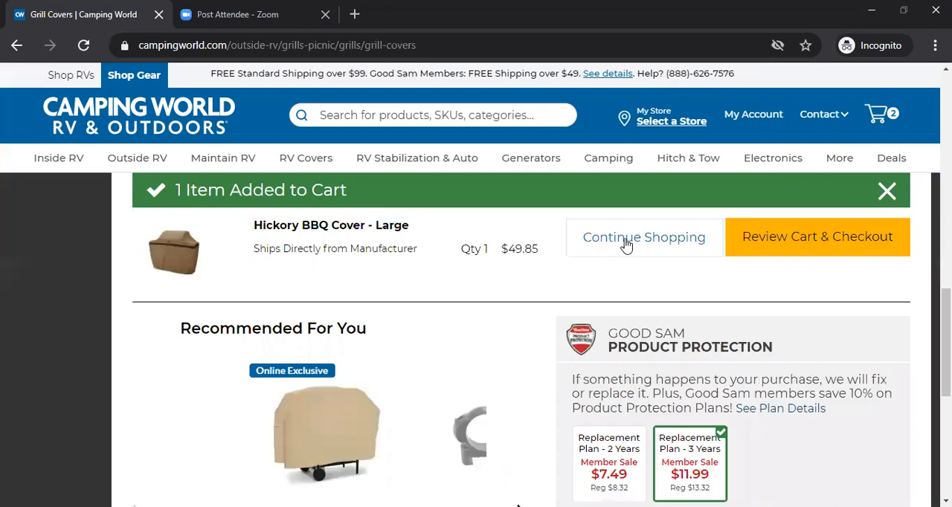
pyautogui.moveTo(741, 256)
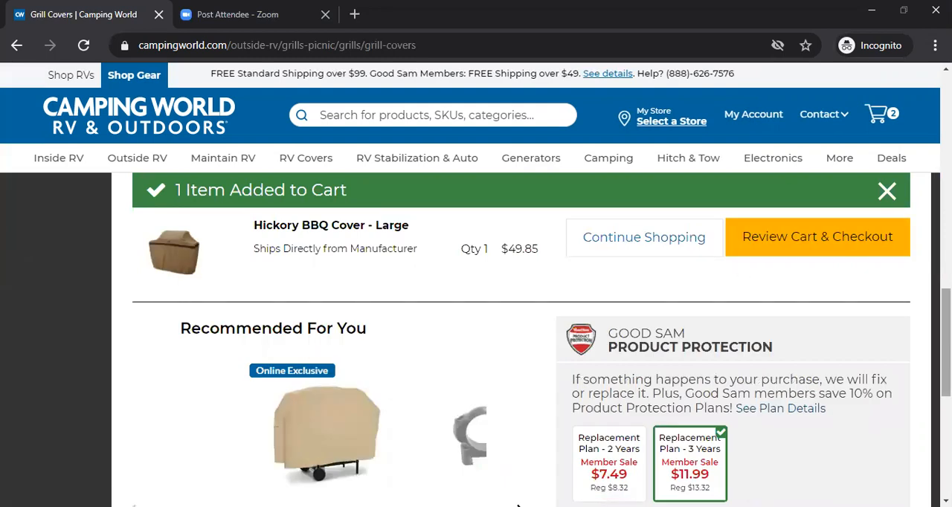
pyautogui.scroll(-3)
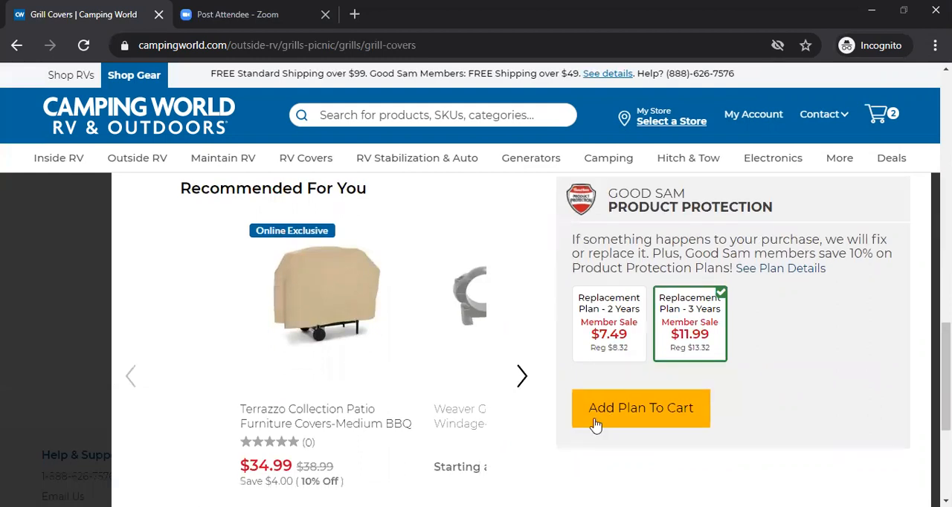
pyautogui.click(640, 407)
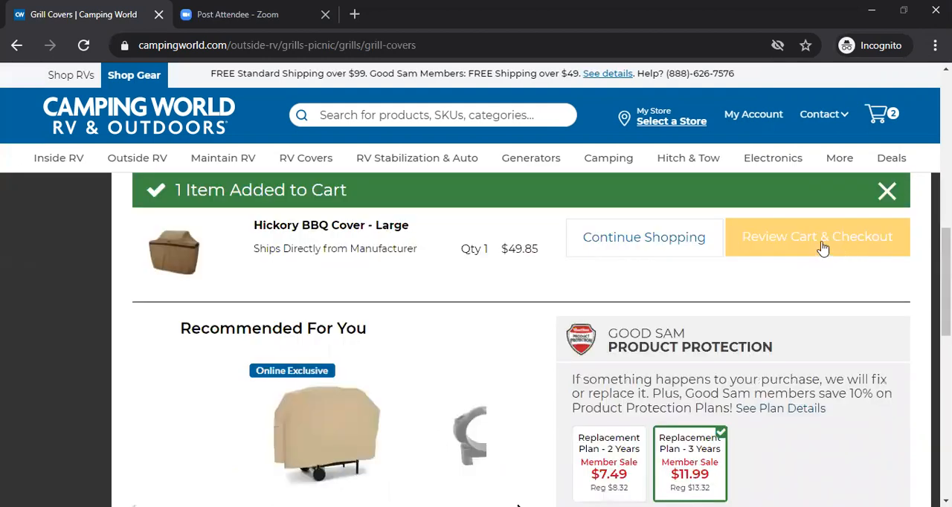
# Review the two-item cart totaling $329.82.
pyautogui.click(816, 236)
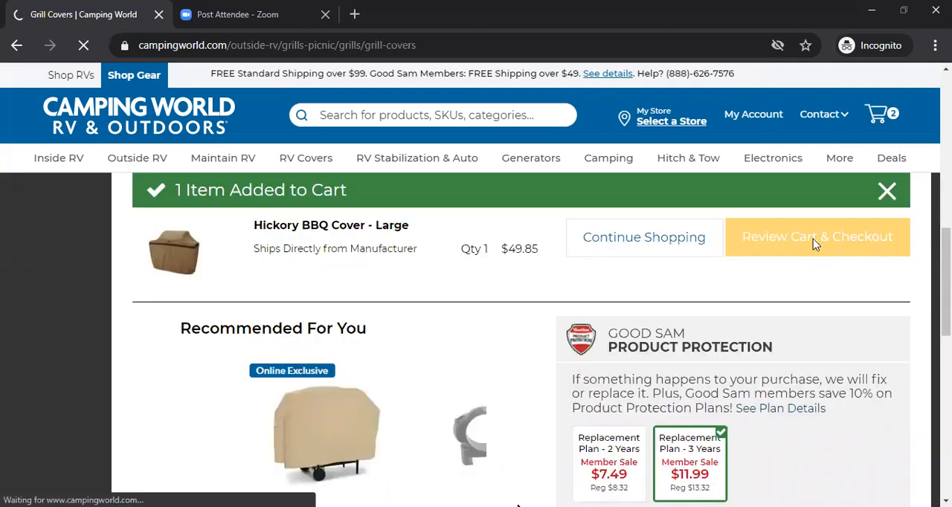
pyautogui.click(818, 236)
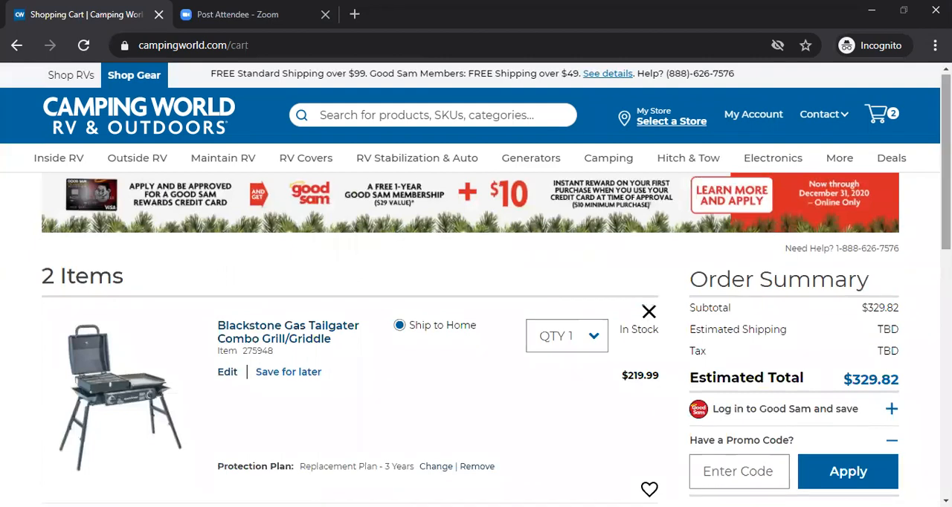
pyautogui.scroll(-3)
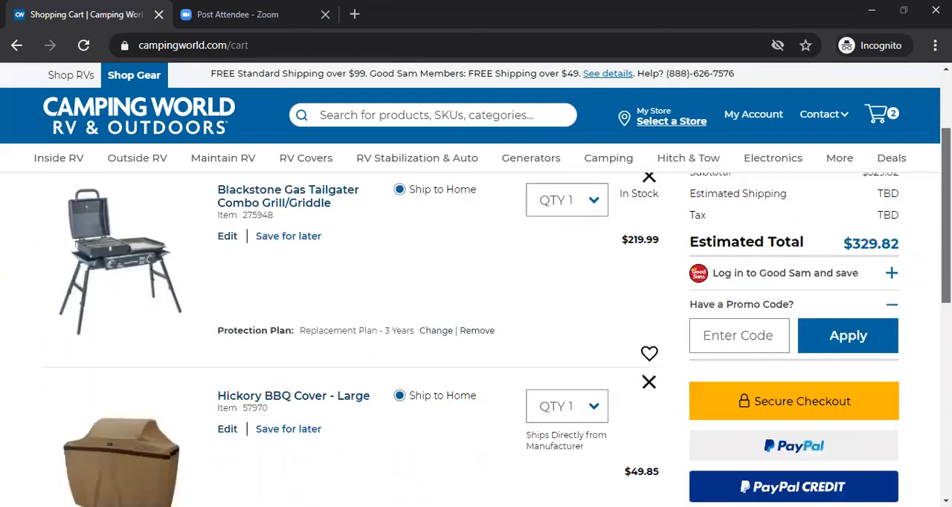
pyautogui.scroll(-3)
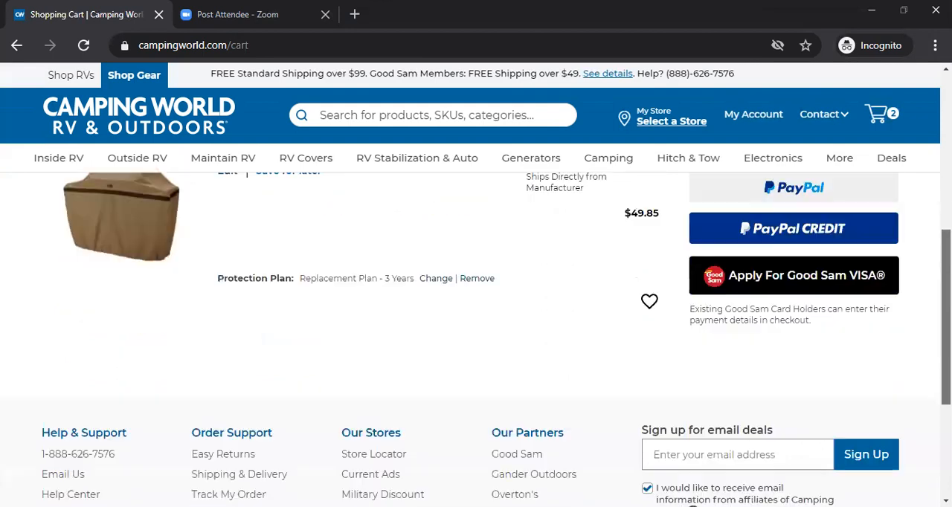
pyautogui.scroll(-3)
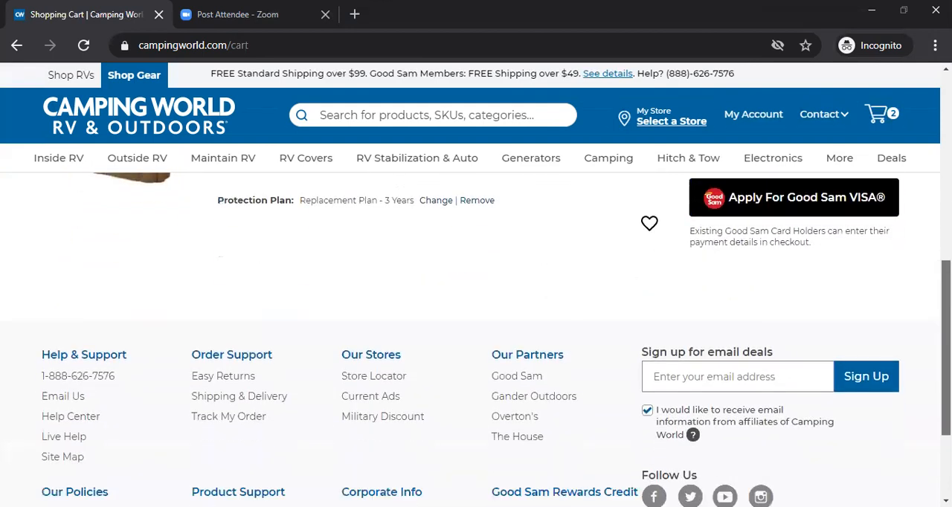
pyautogui.scroll(3)
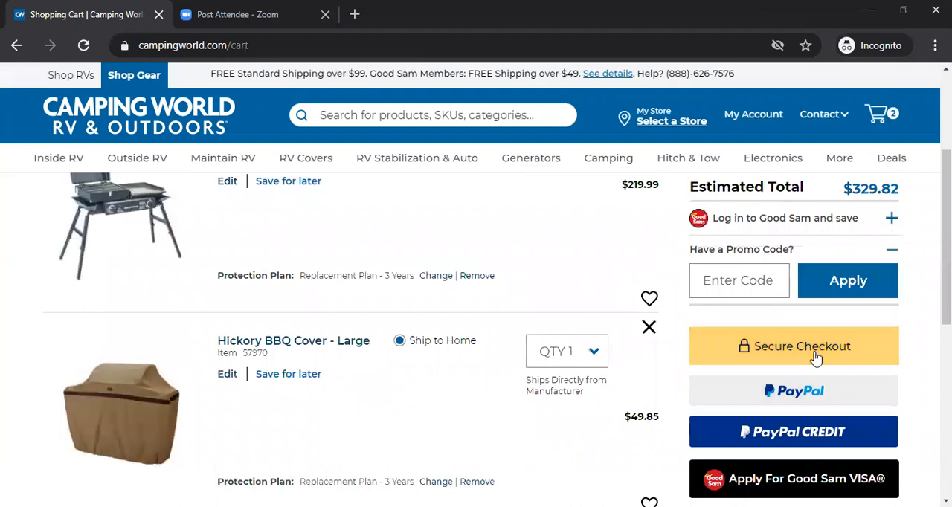
pyautogui.moveTo(873, 360)
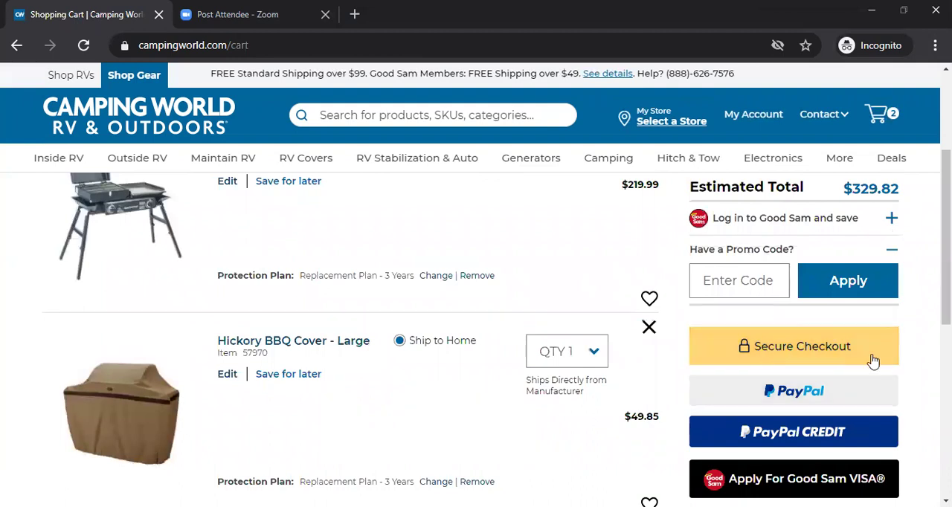
pyautogui.moveTo(833, 357)
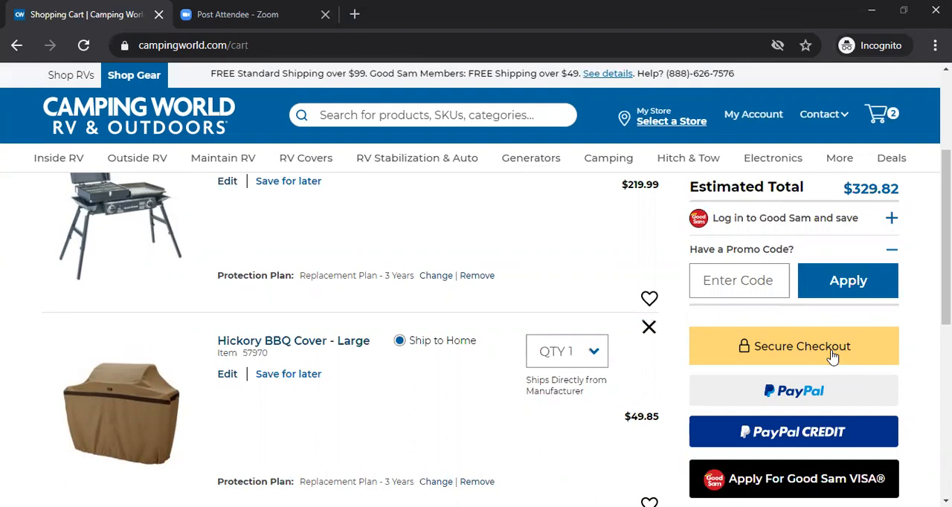
# Proceed from the cart to Secure Checkout.
pyautogui.click(794, 347)
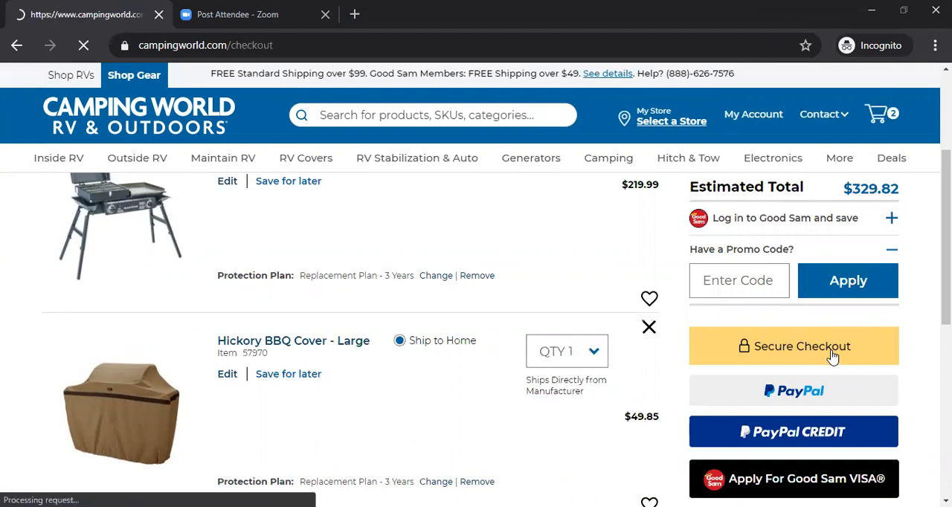
pyautogui.click(794, 347)
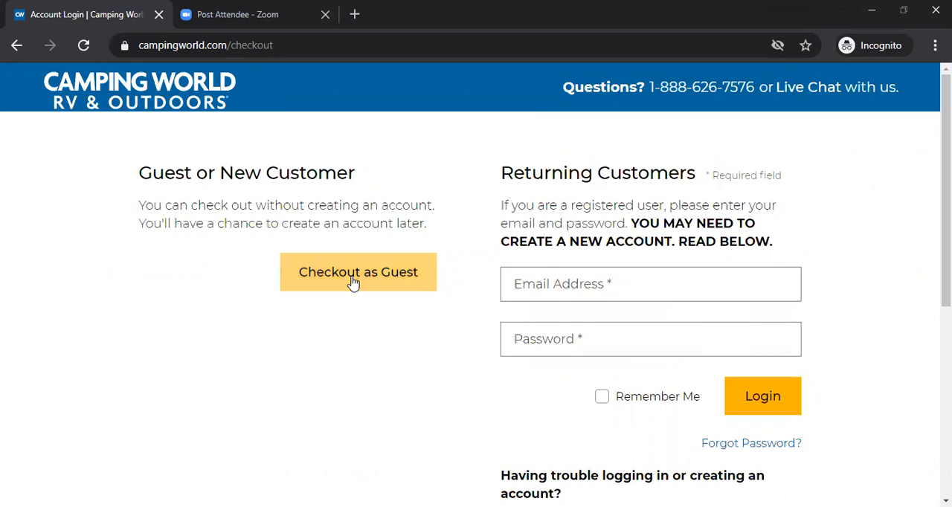
pyautogui.moveTo(402, 287)
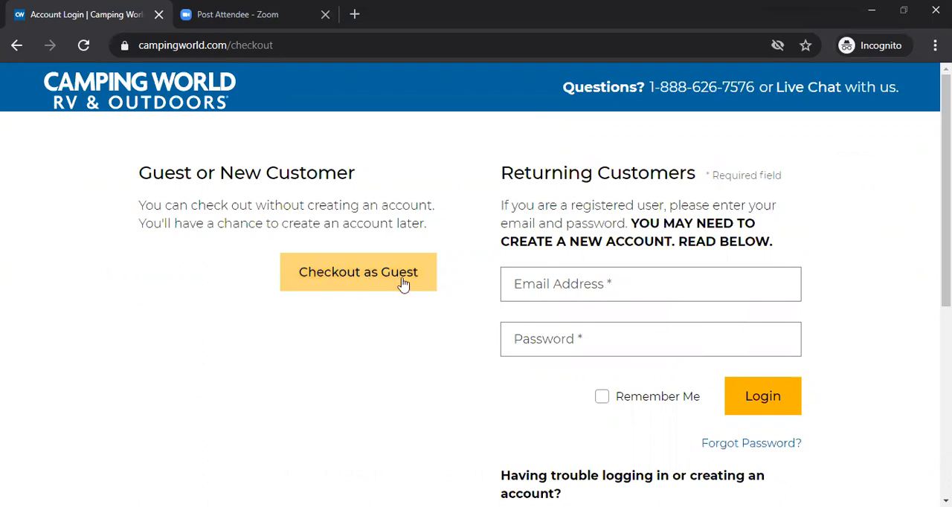
# Choose Checkout as Guest on the checkout login page.
pyautogui.click(357, 272)
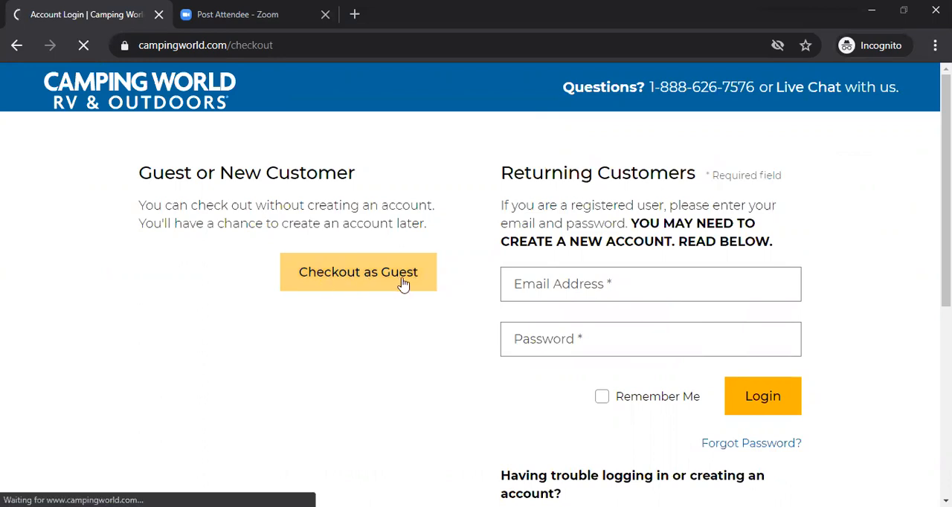
# Continue guest checkout to the empty shipping address form beside the $329.82 order summary.
pyautogui.click(357, 272)
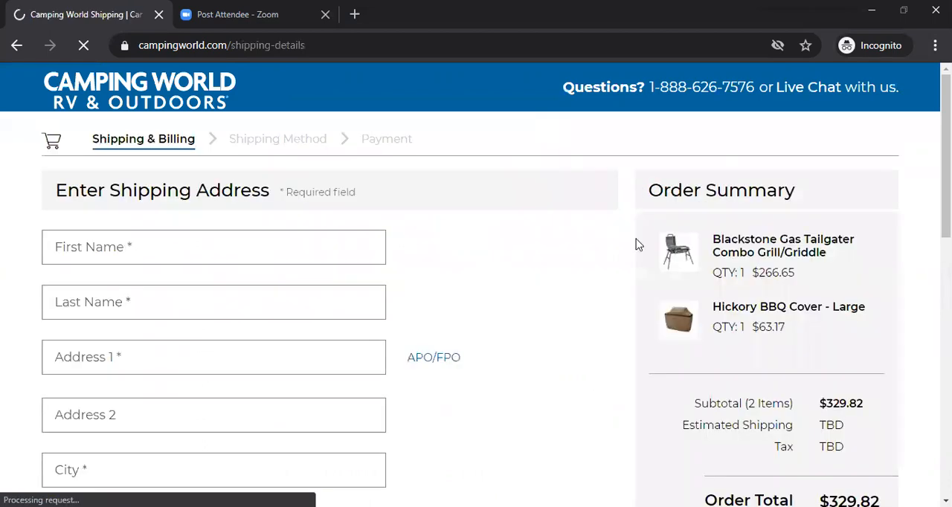
pyautogui.moveTo(271, 202)
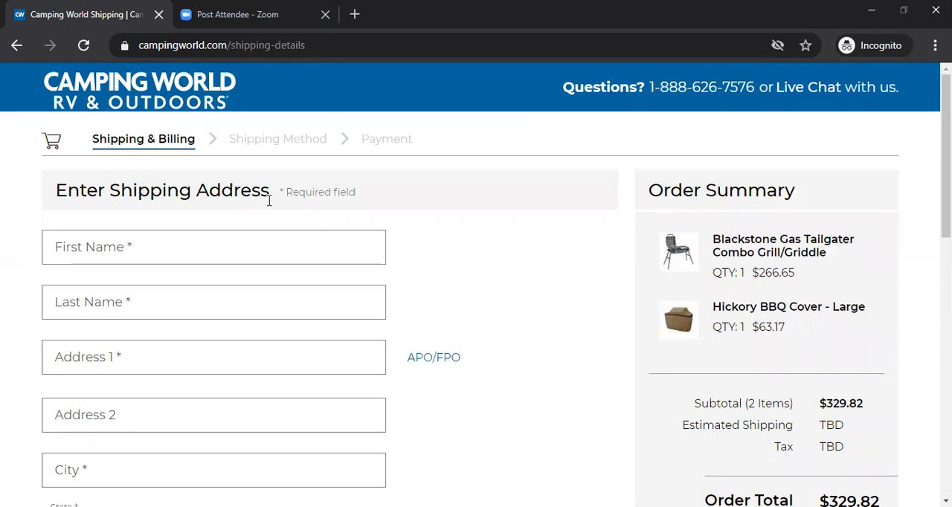
pyautogui.moveTo(173, 336)
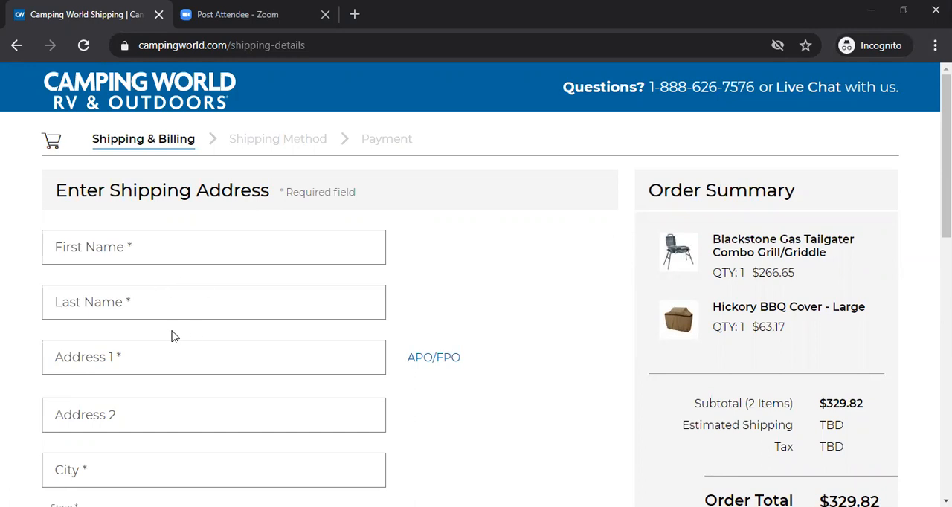
pyautogui.moveTo(526, 200)
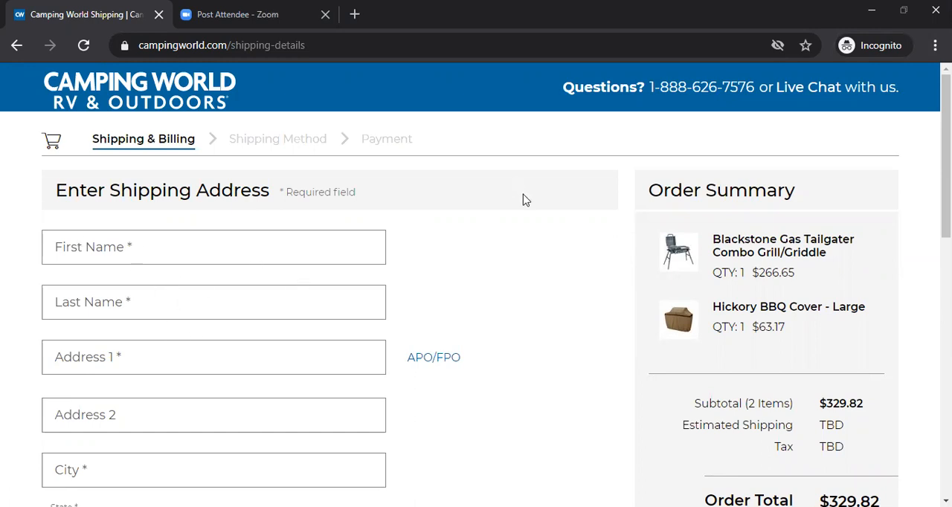
pyautogui.moveTo(440, 405)
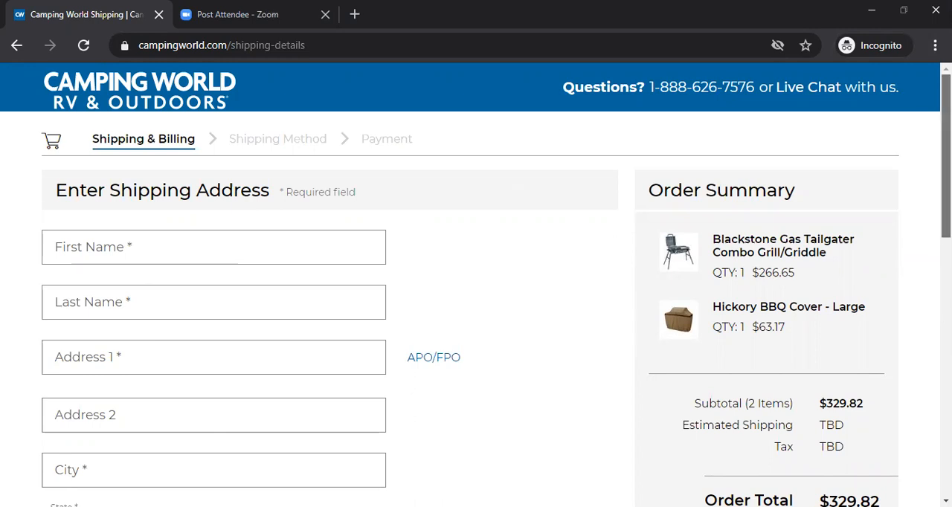
pyautogui.scroll(-3)
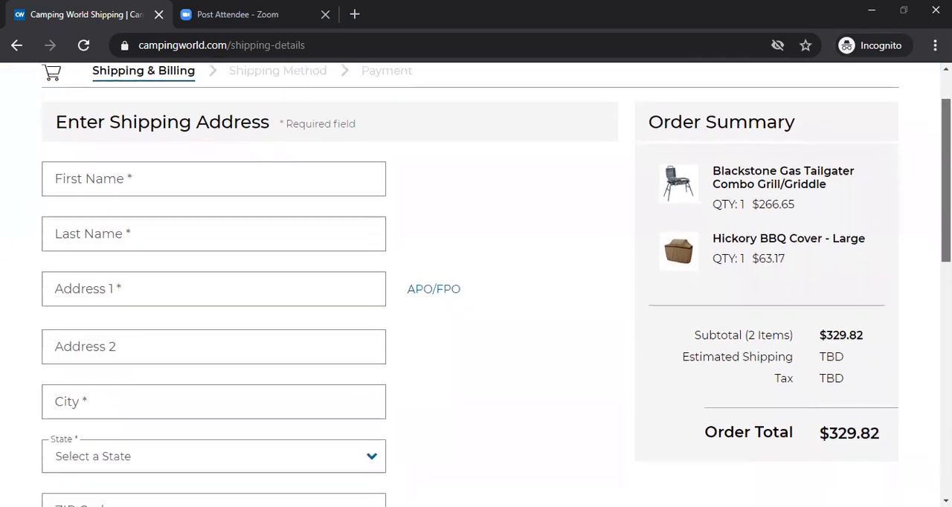
pyautogui.scroll(-3)
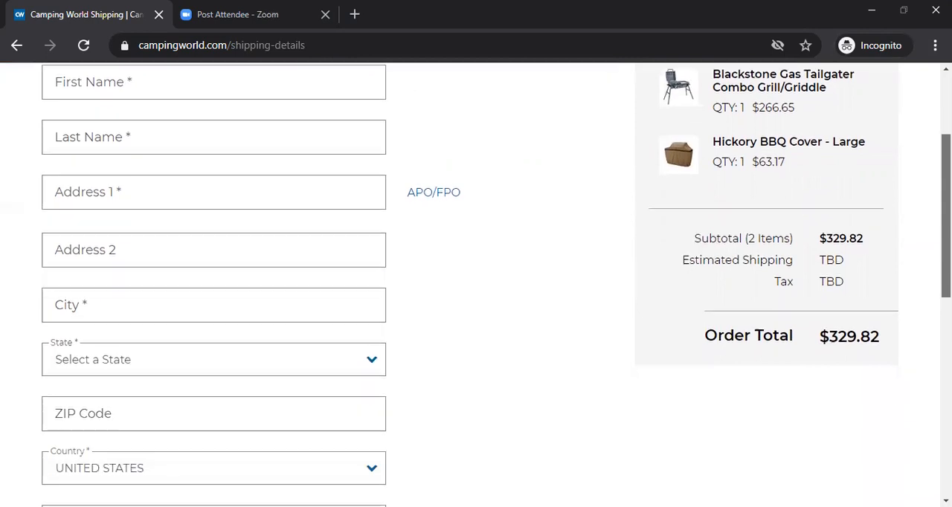
pyautogui.scroll(-3)
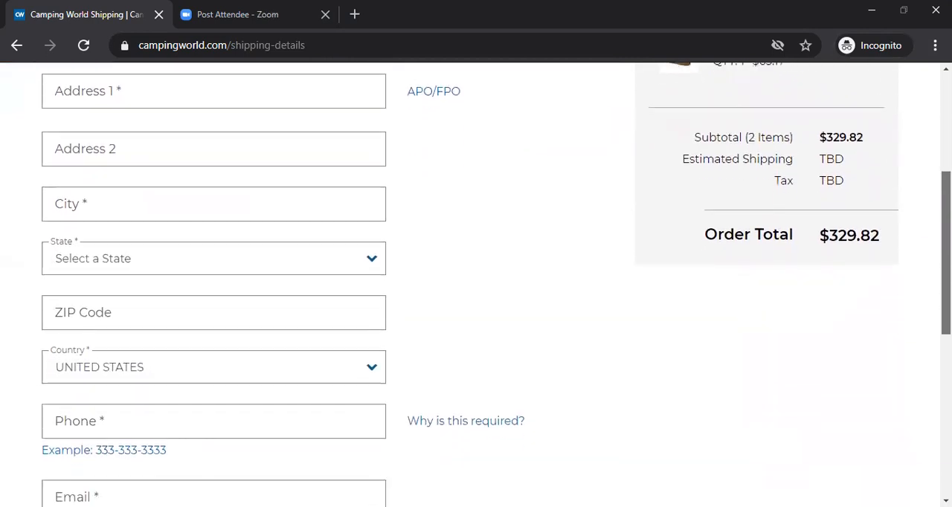
pyautogui.scroll(-3)
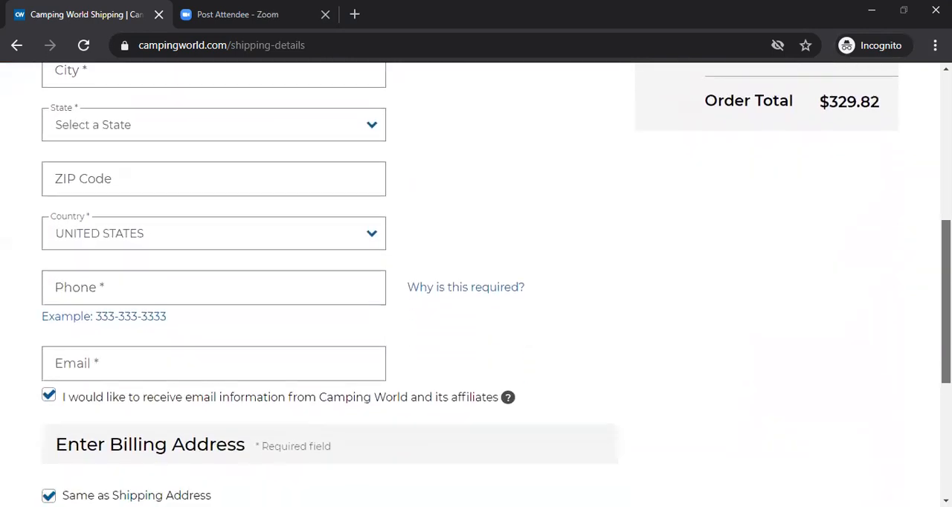
pyautogui.scroll(-3)
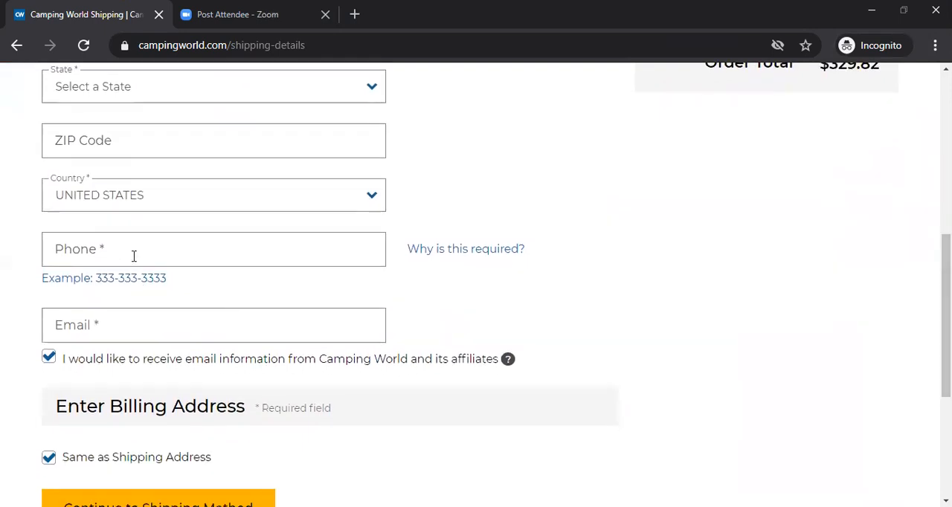
pyautogui.moveTo(320, 293)
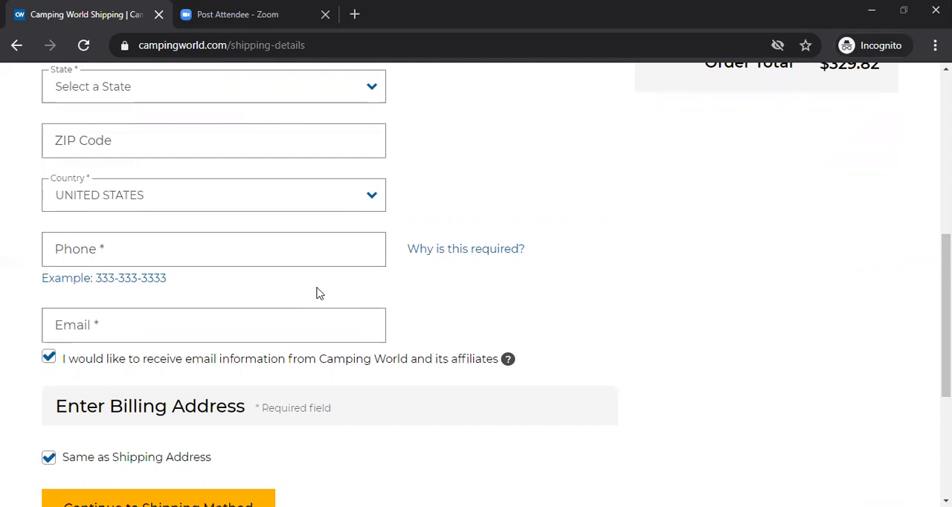
pyautogui.moveTo(3, 336)
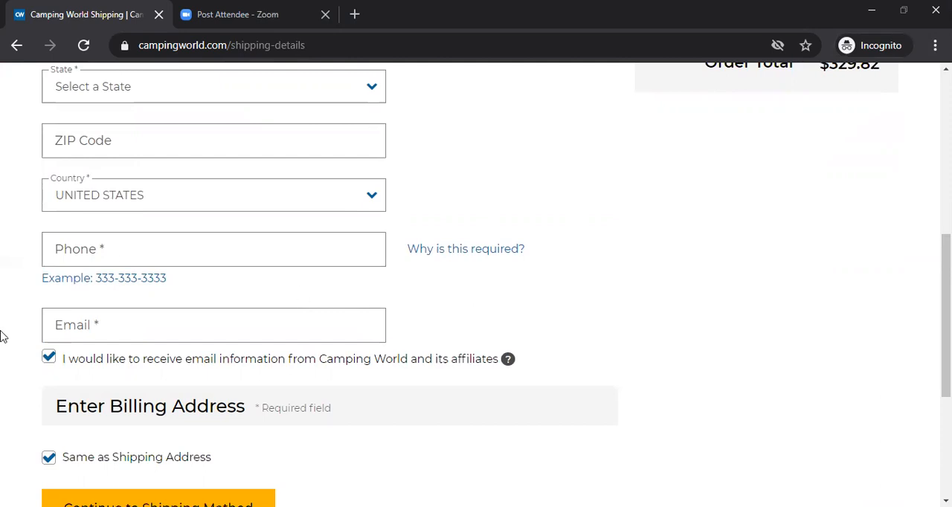
pyautogui.moveTo(503, 354)
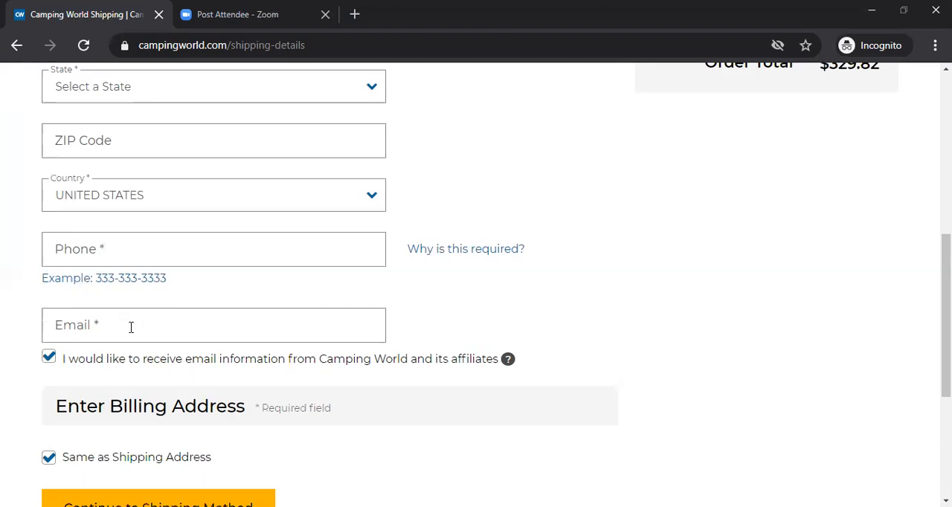
pyautogui.moveTo(369, 339)
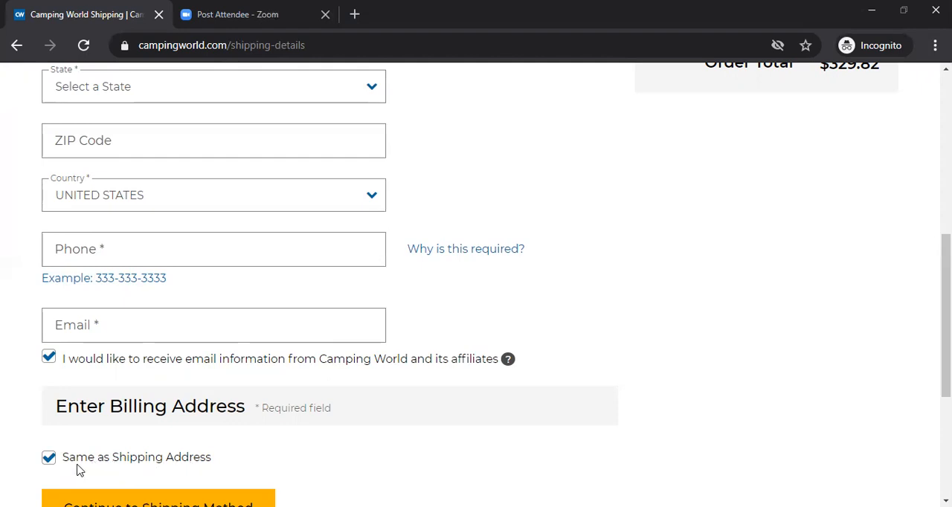
pyautogui.moveTo(434, 455)
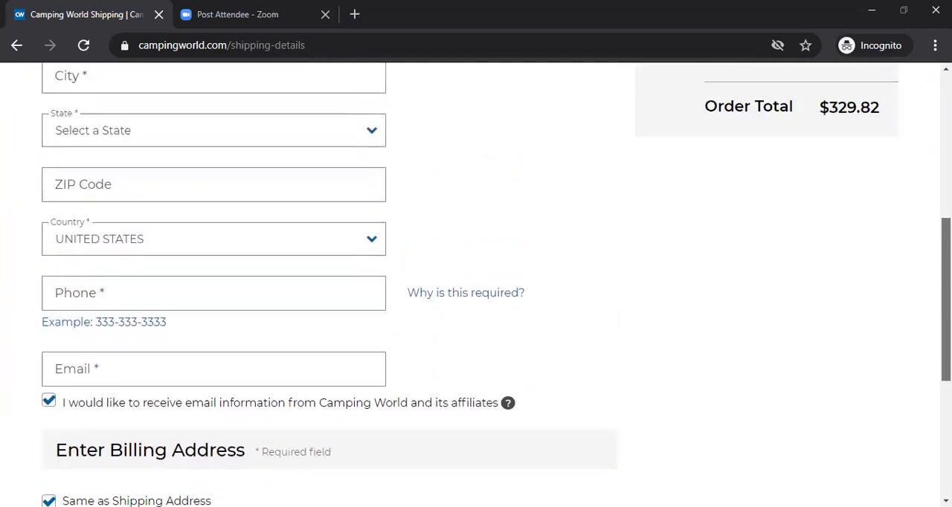
pyautogui.scroll(3)
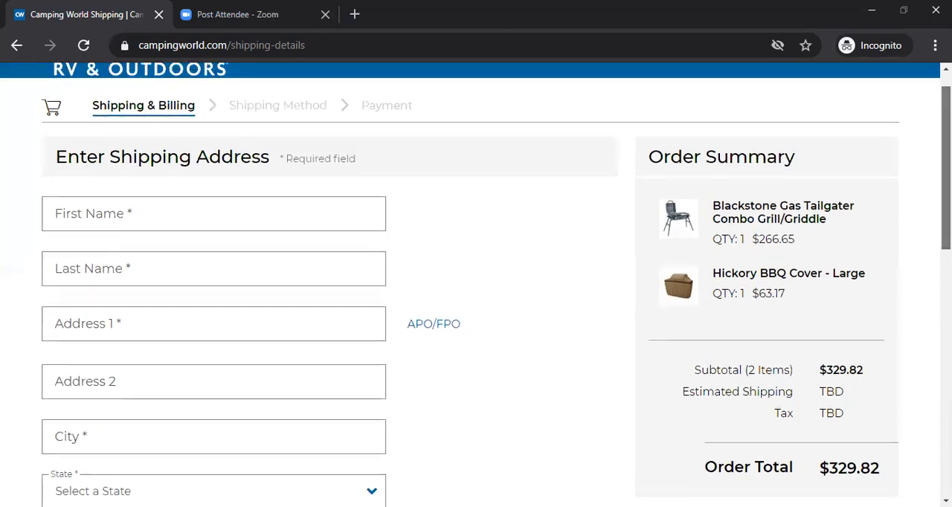
pyautogui.scroll(3)
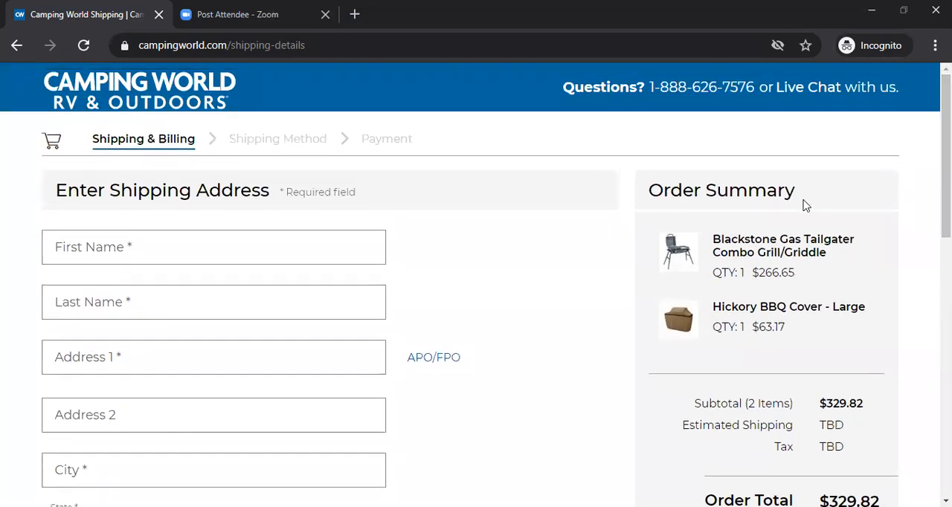
pyautogui.moveTo(458, 72)
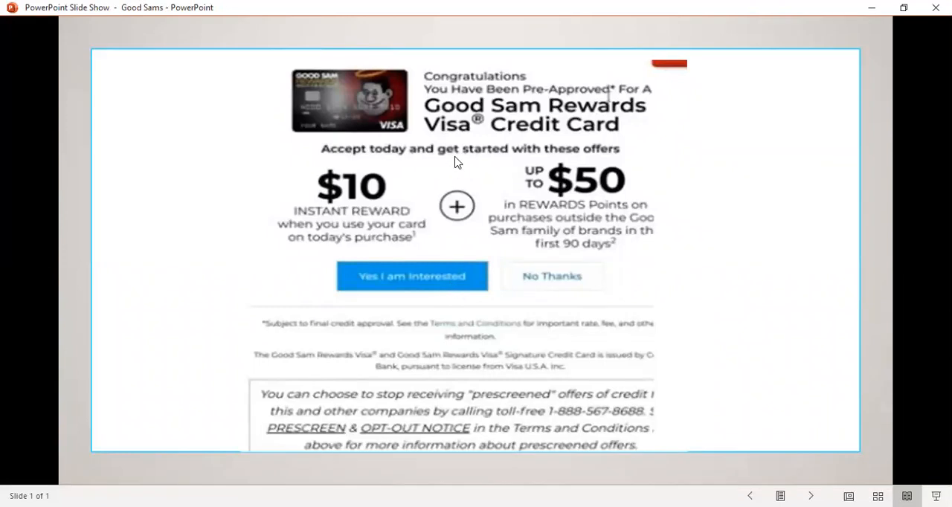
pyautogui.moveTo(556, 92)
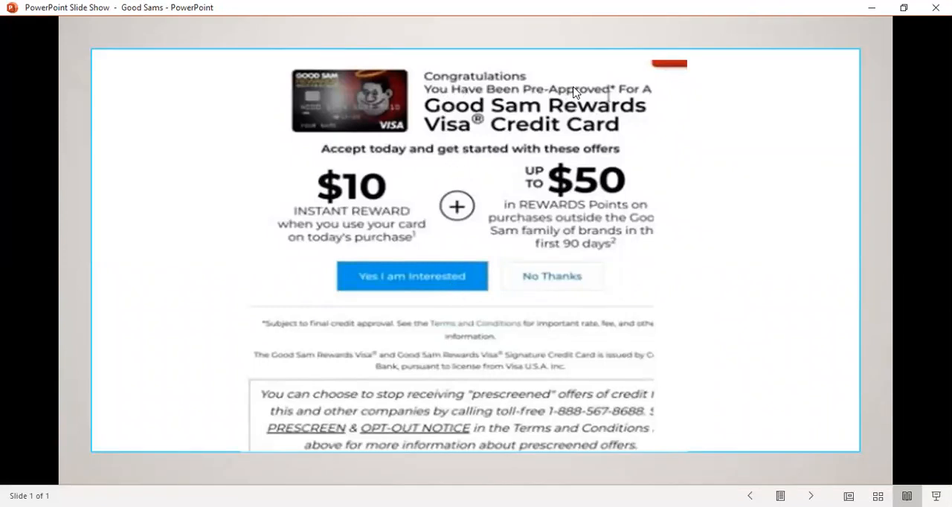
pyautogui.moveTo(456, 107)
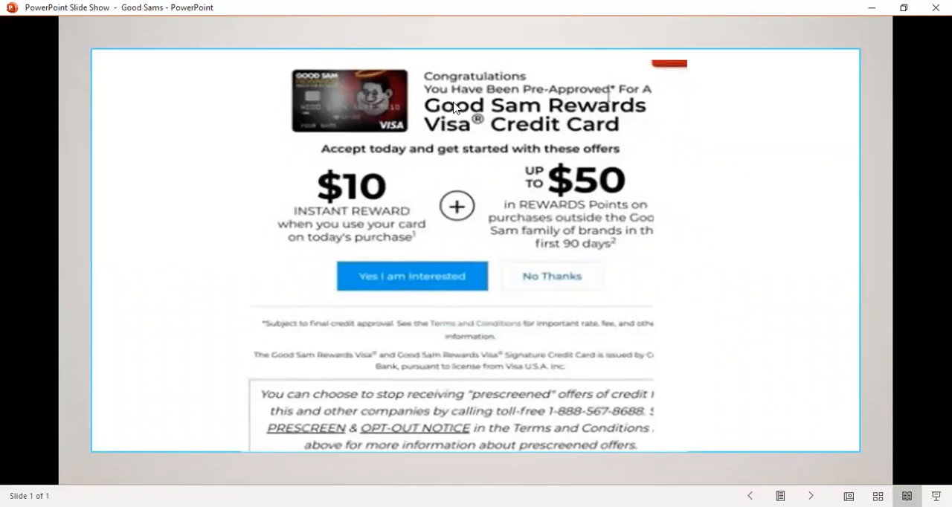
pyautogui.moveTo(616, 142)
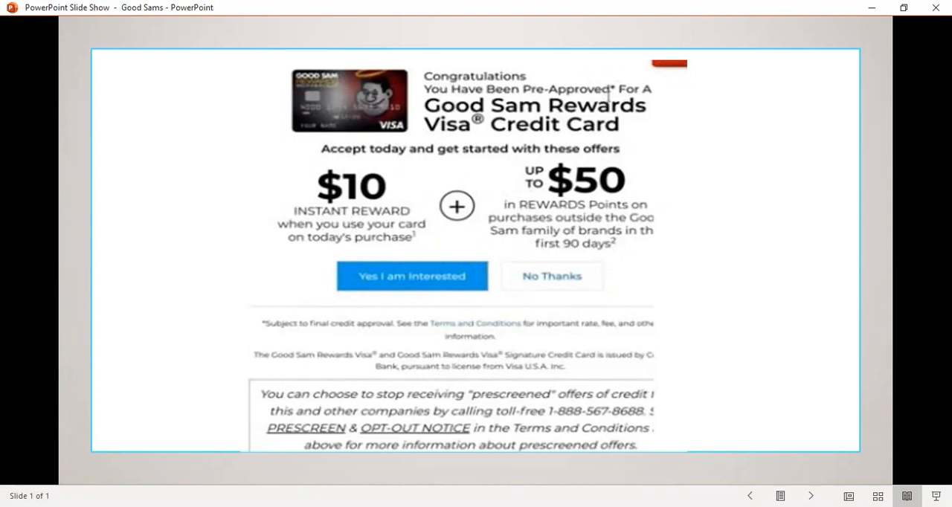
pyautogui.moveTo(369, 280)
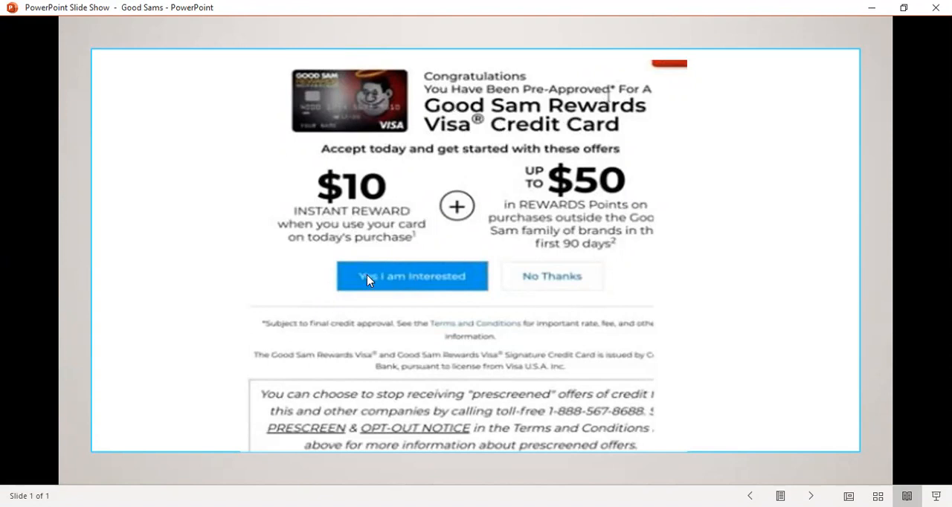
pyautogui.moveTo(541, 291)
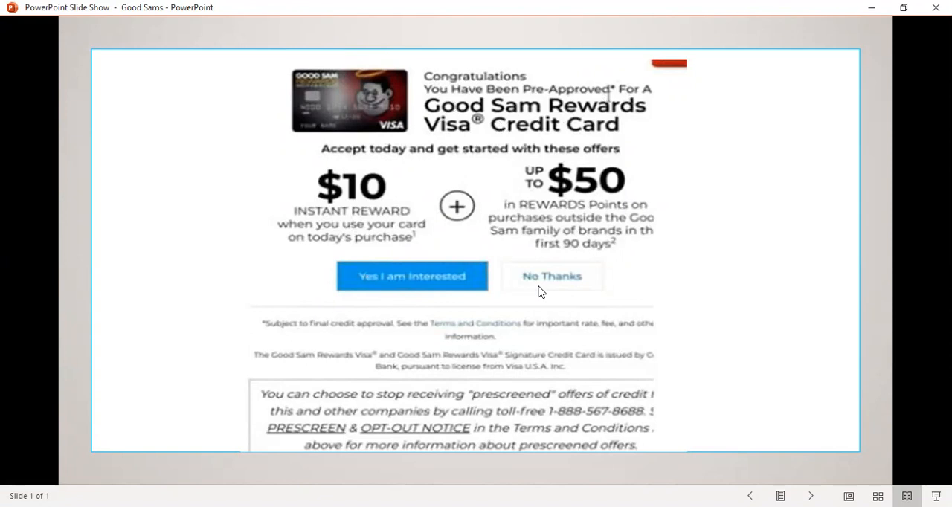
pyautogui.moveTo(469, 277)
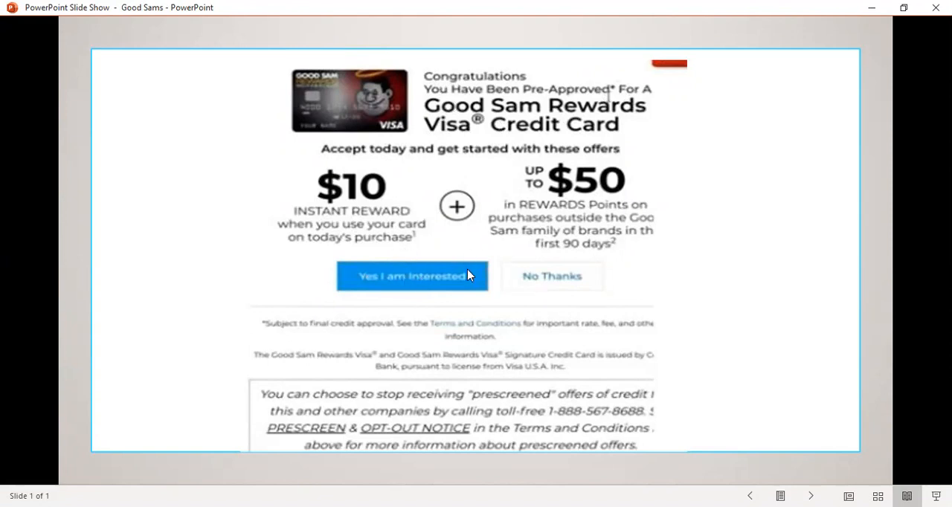
pyautogui.moveTo(375, 298)
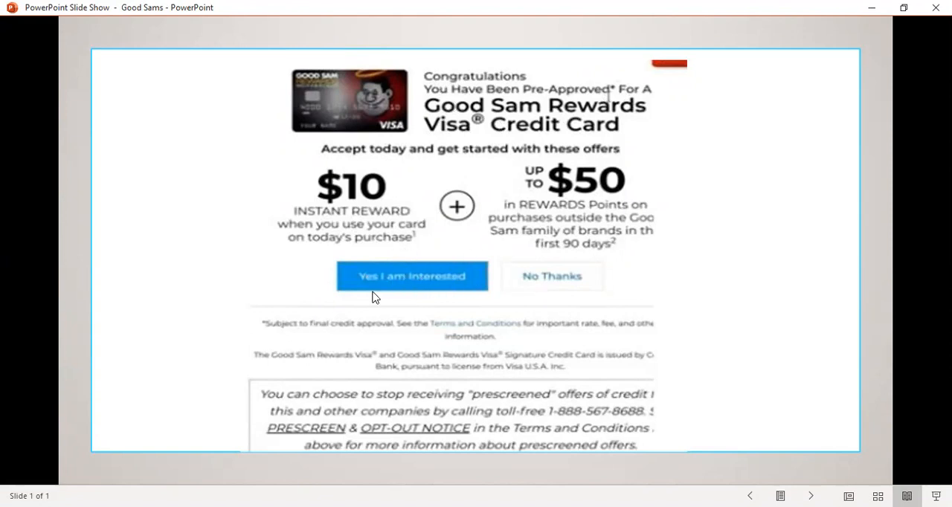
pyautogui.moveTo(687, 390)
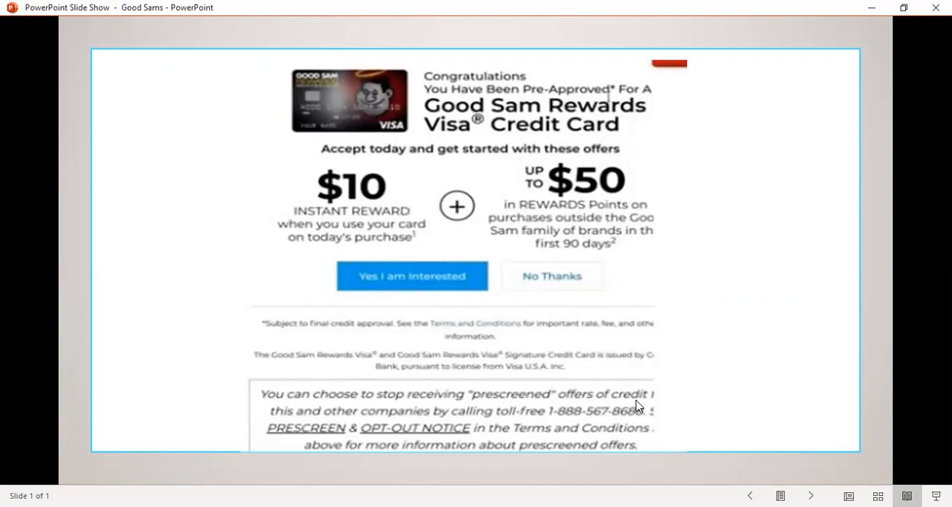
pyautogui.moveTo(404, 415)
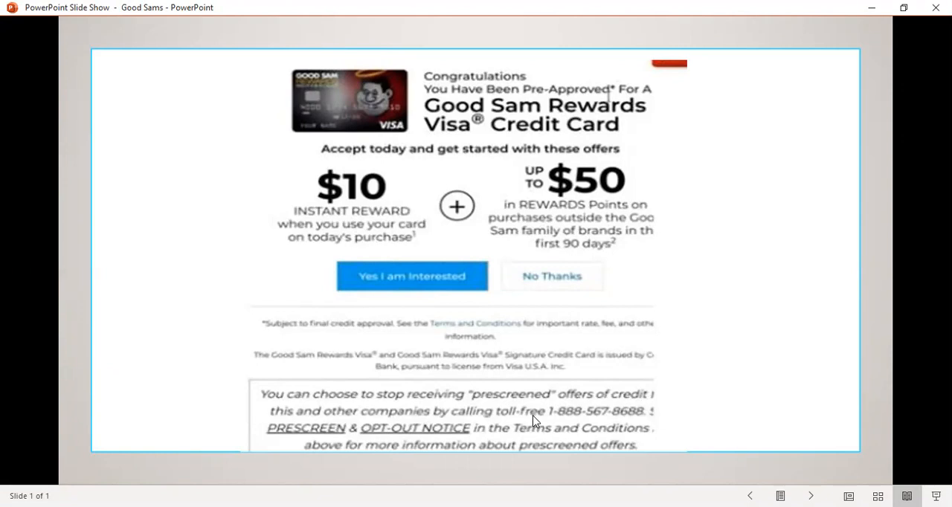
pyautogui.moveTo(559, 418)
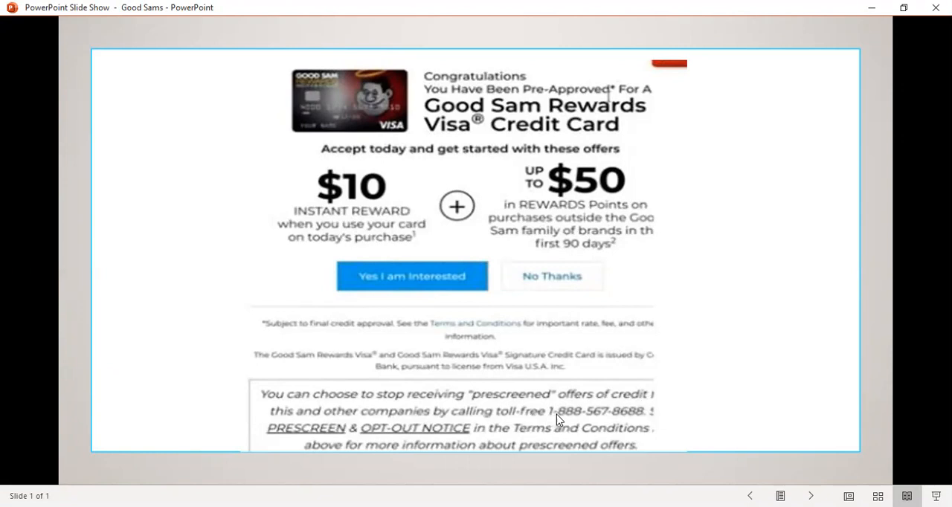
pyautogui.moveTo(613, 422)
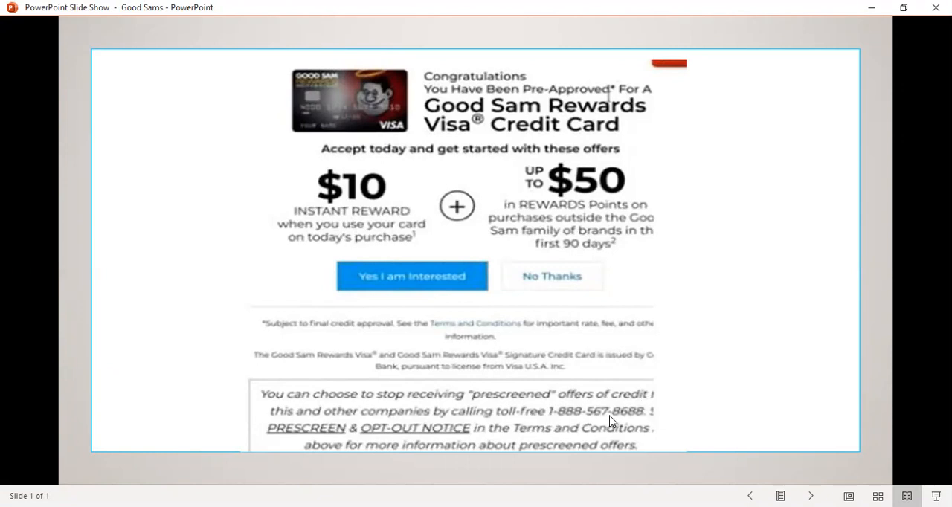
pyautogui.moveTo(616, 423)
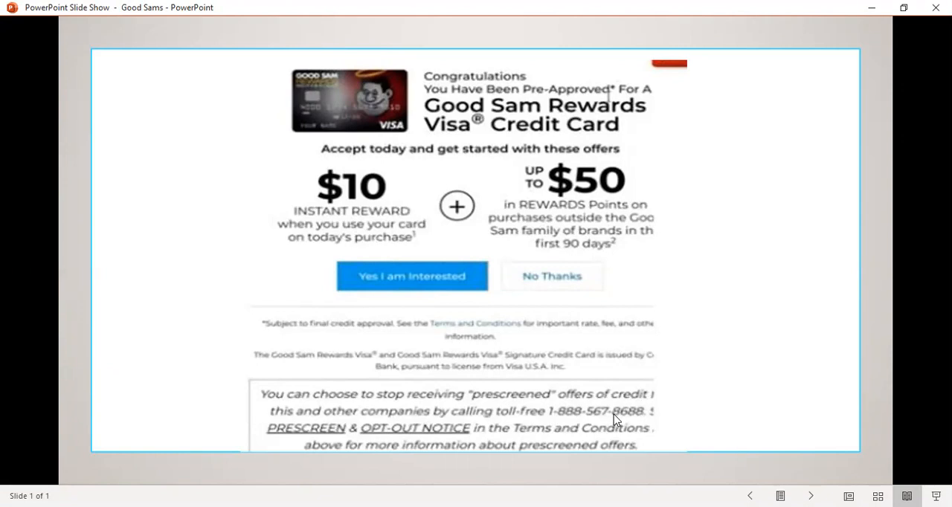
pyautogui.moveTo(473, 437)
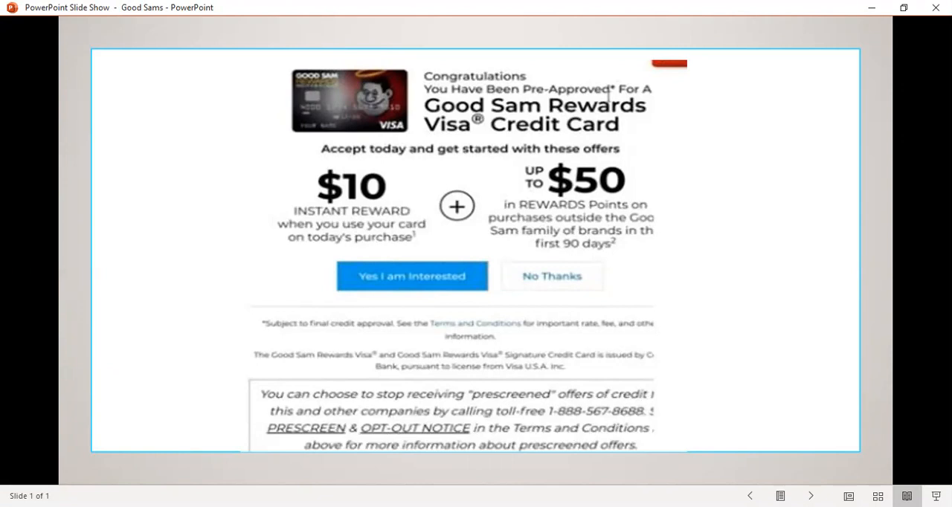
pyautogui.moveTo(553, 455)
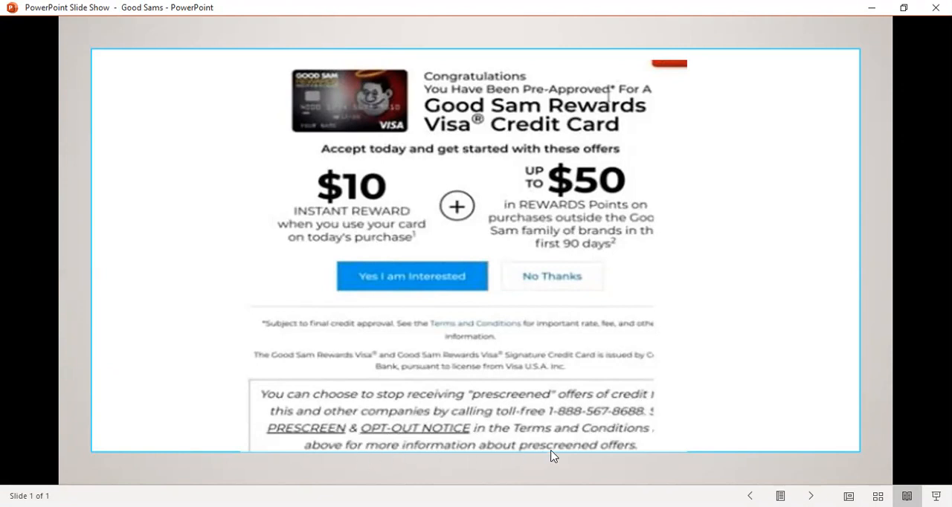
pyautogui.moveTo(572, 428)
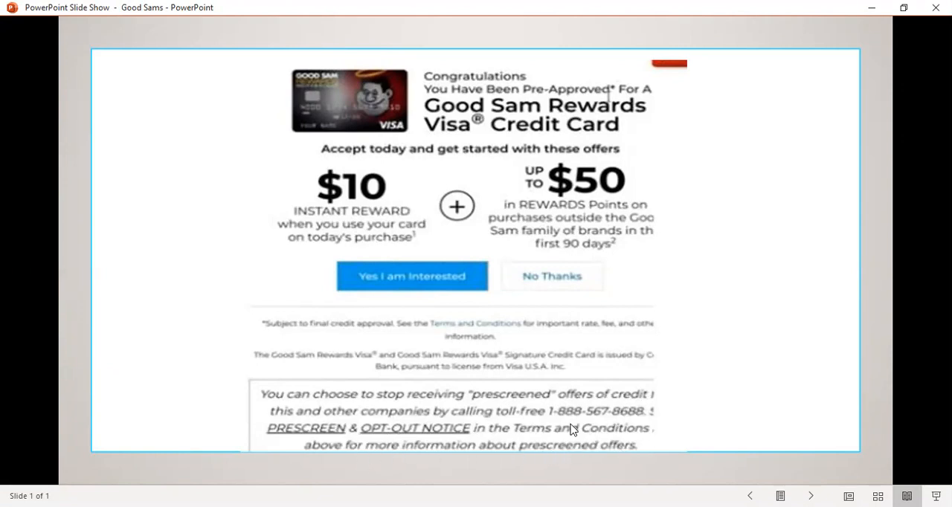
pyautogui.moveTo(462, 395)
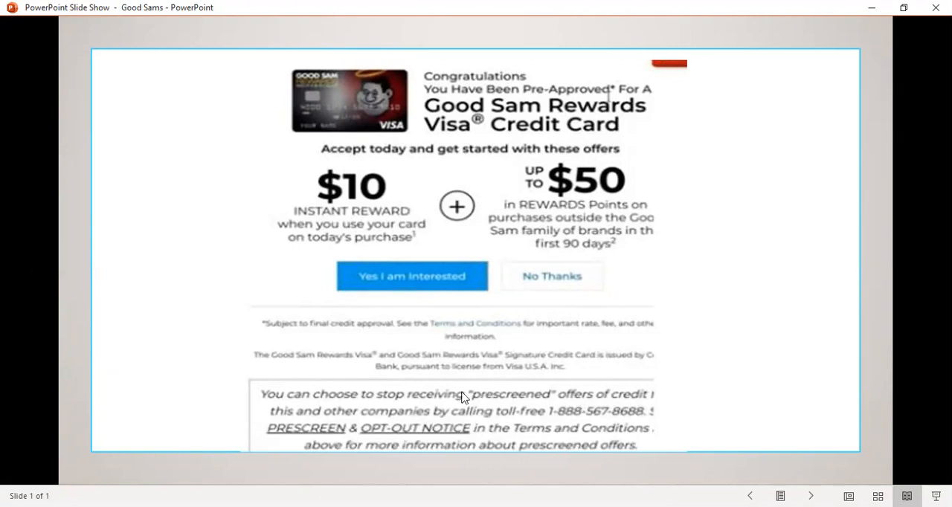
pyautogui.moveTo(464, 397)
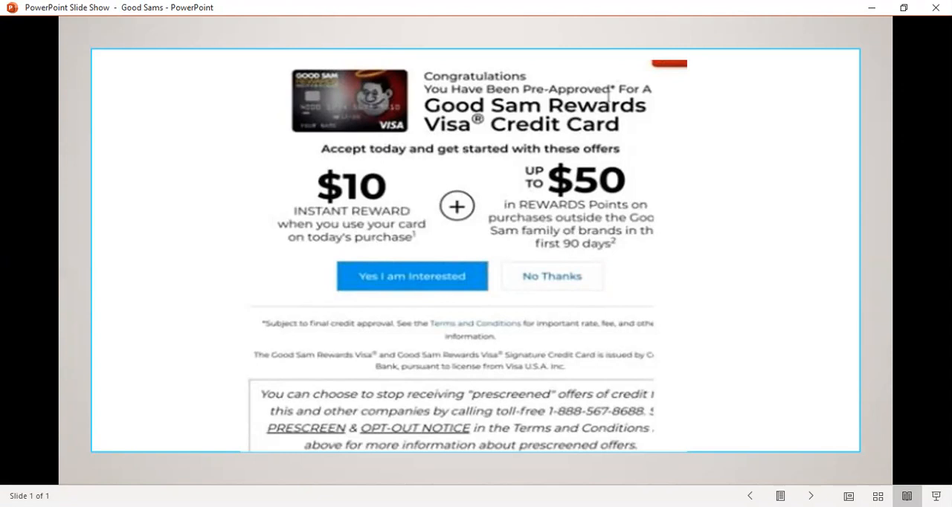
pyautogui.moveTo(276, 419)
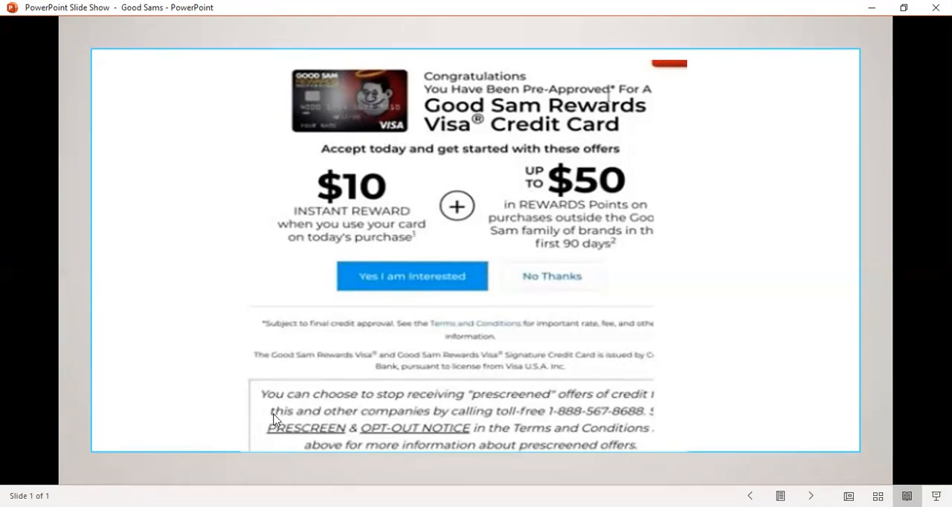
pyautogui.moveTo(806, 236)
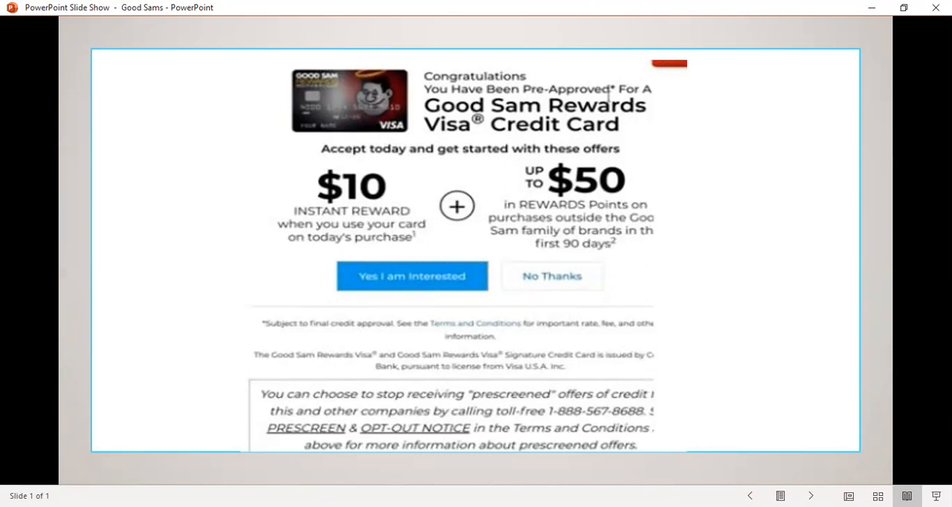
pyautogui.moveTo(809, 199)
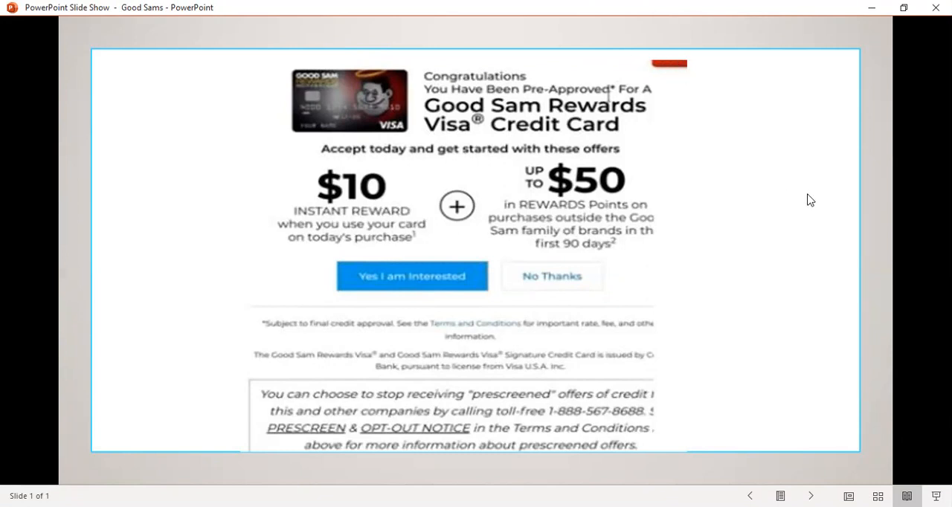
pyautogui.moveTo(825, 212)
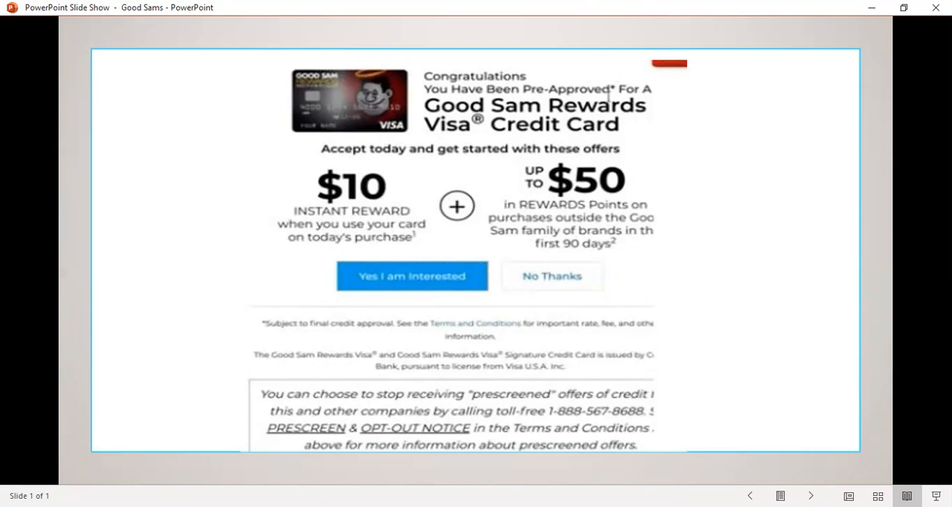
pyautogui.moveTo(678, 111)
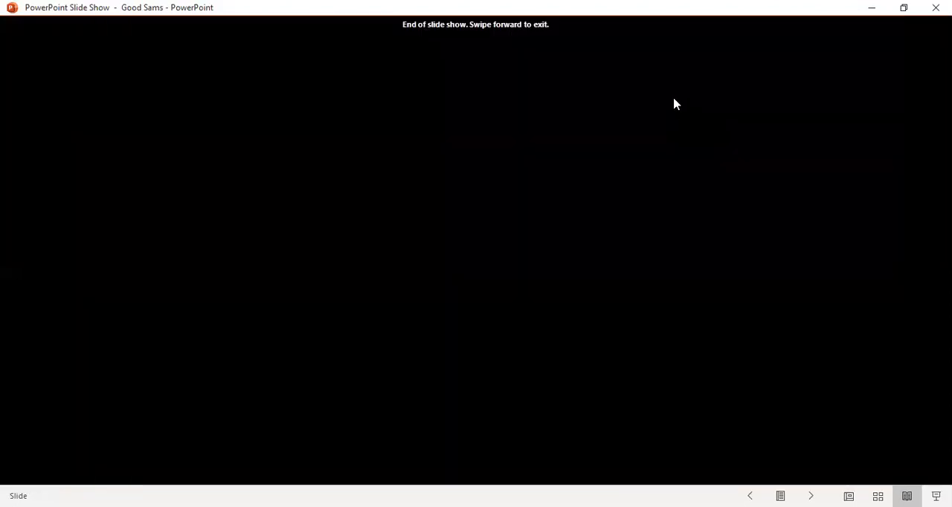
pyautogui.moveTo(642, 67)
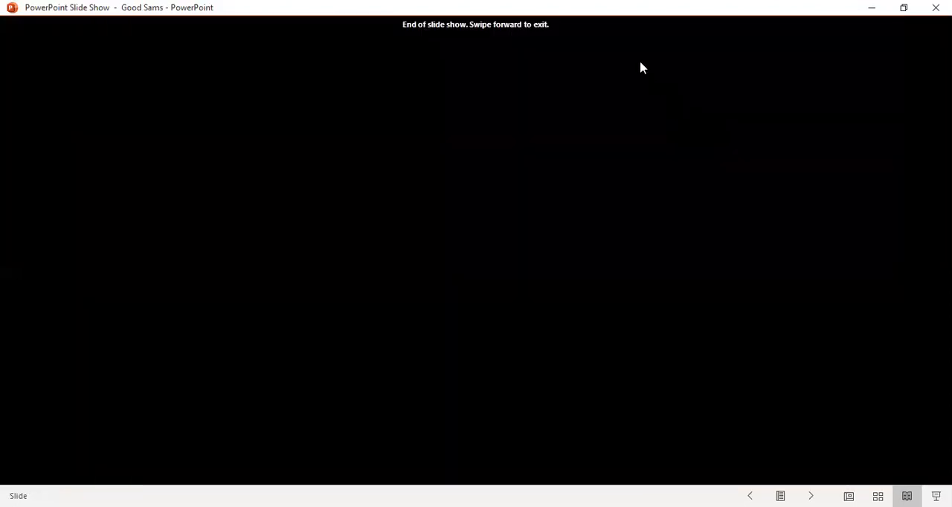
pyautogui.moveTo(615, 66)
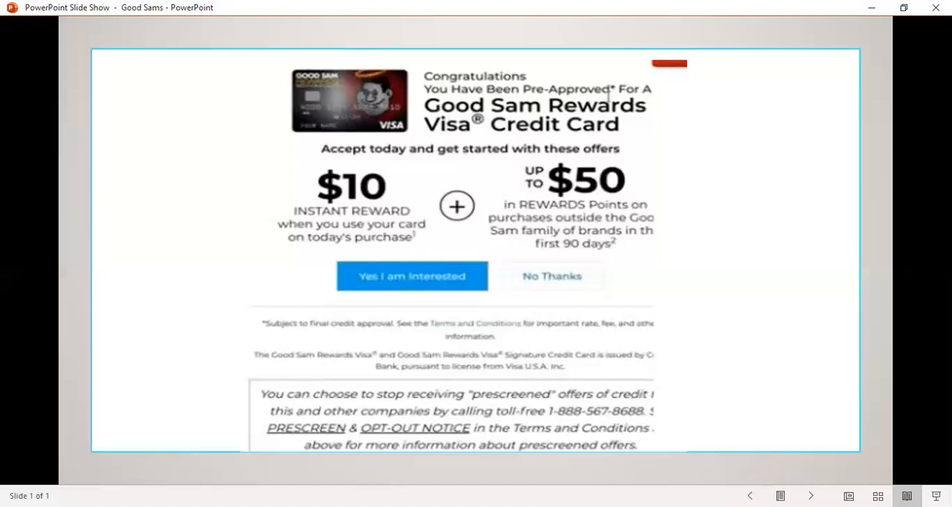
pyautogui.moveTo(635, 99)
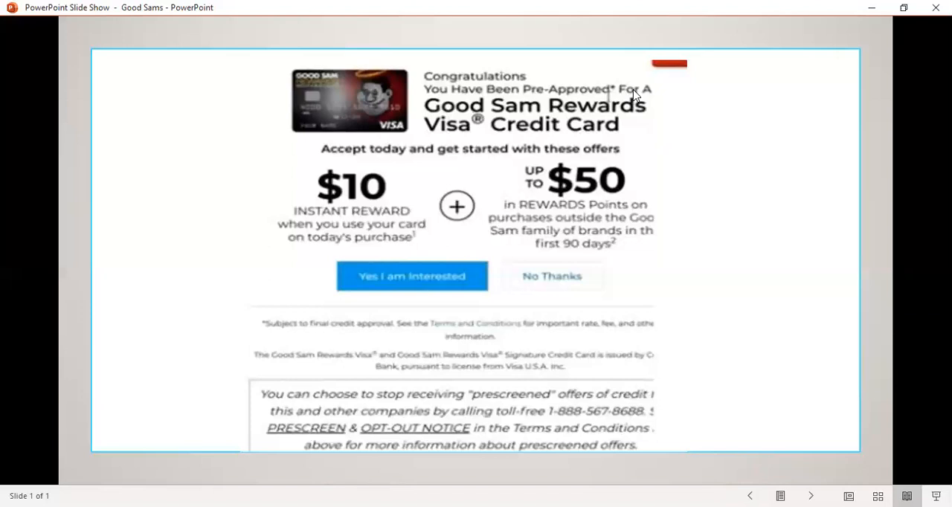